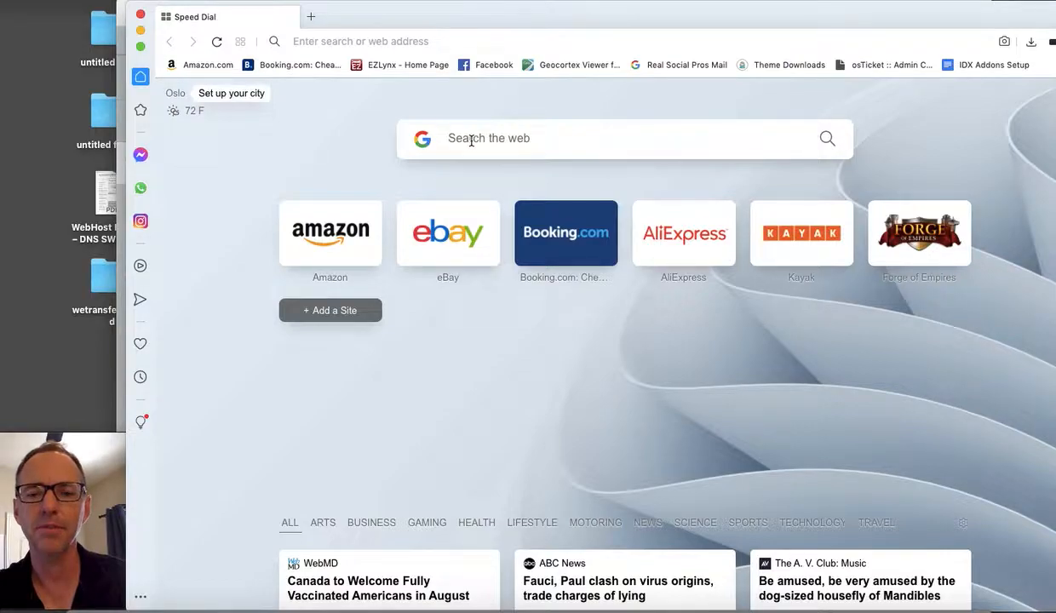
# - Search Google for "portland condos" from the Speed Dial search box
pyautogui.write('portland condos')
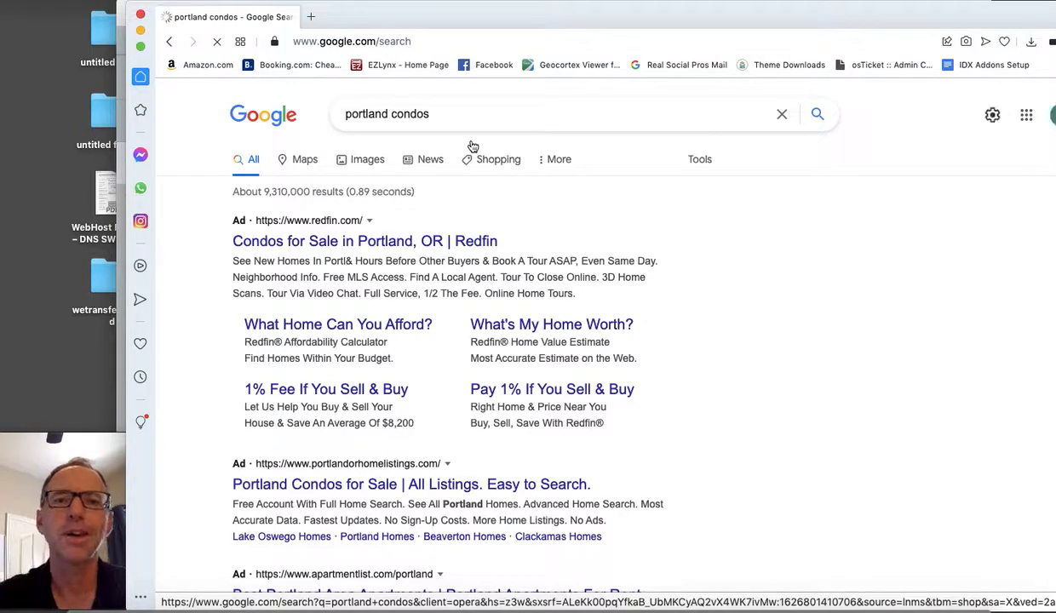
pyautogui.scroll(-3)
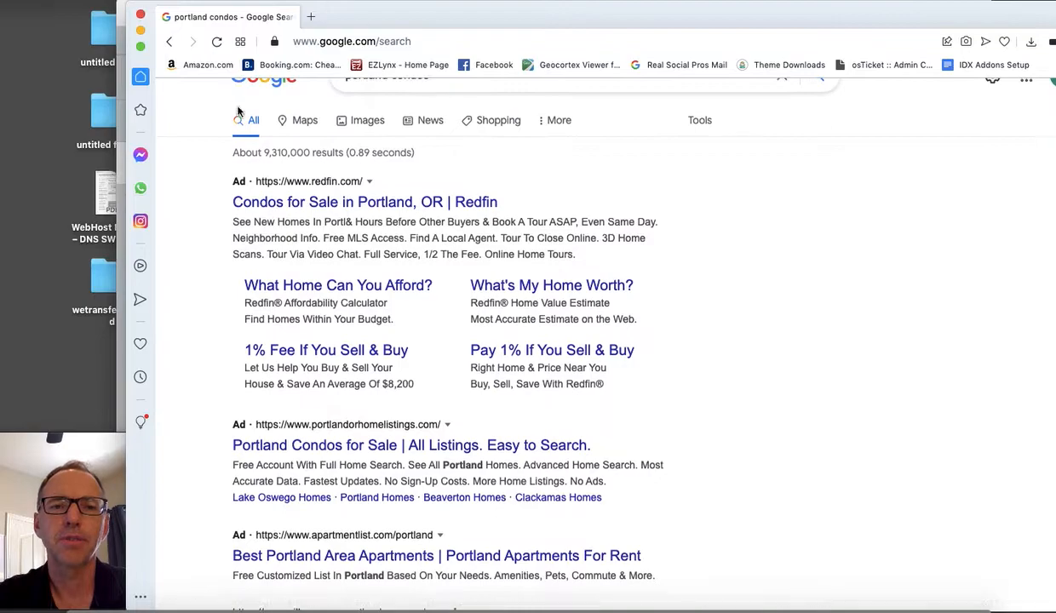
pyautogui.scroll(-3)
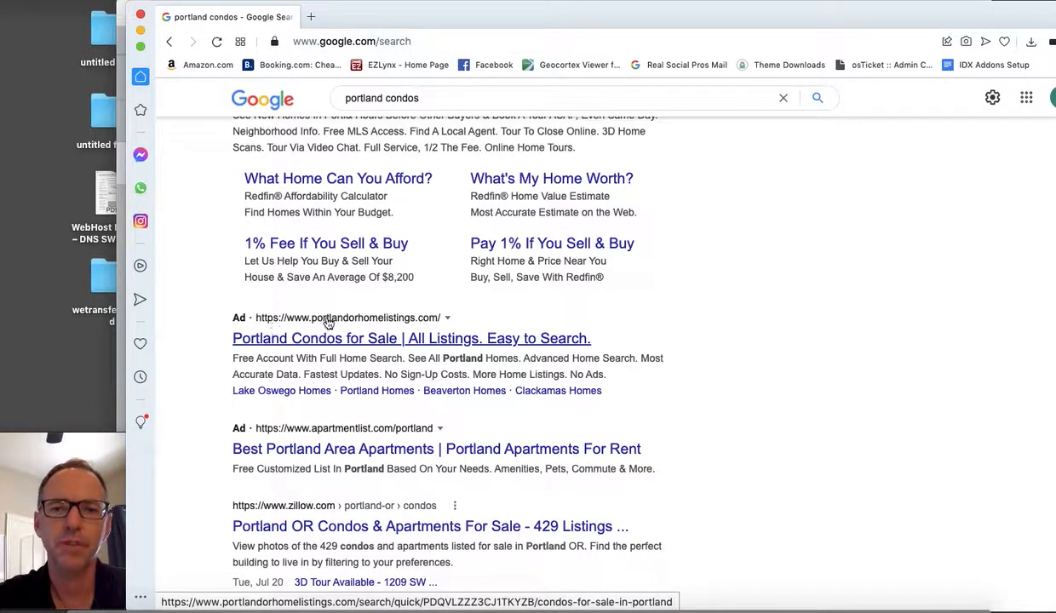
pyautogui.scroll(-3)
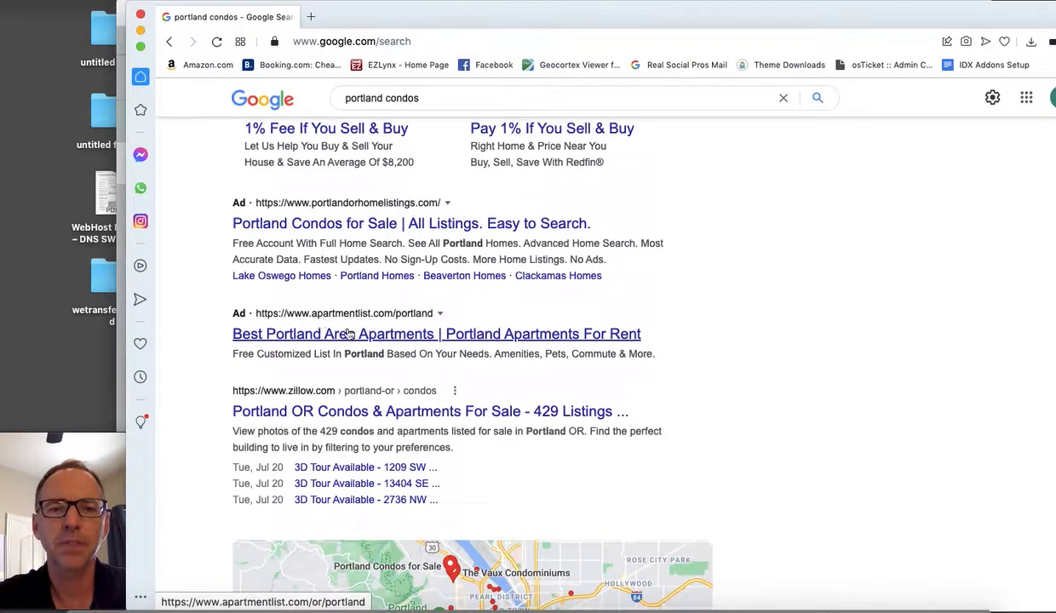
pyautogui.scroll(-3)
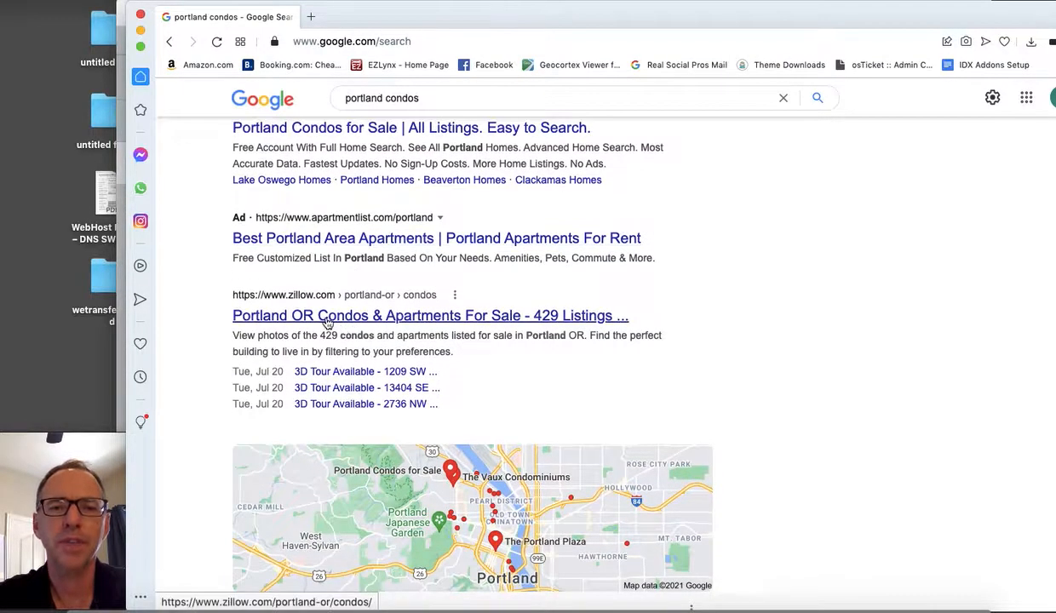
pyautogui.scroll(-3)
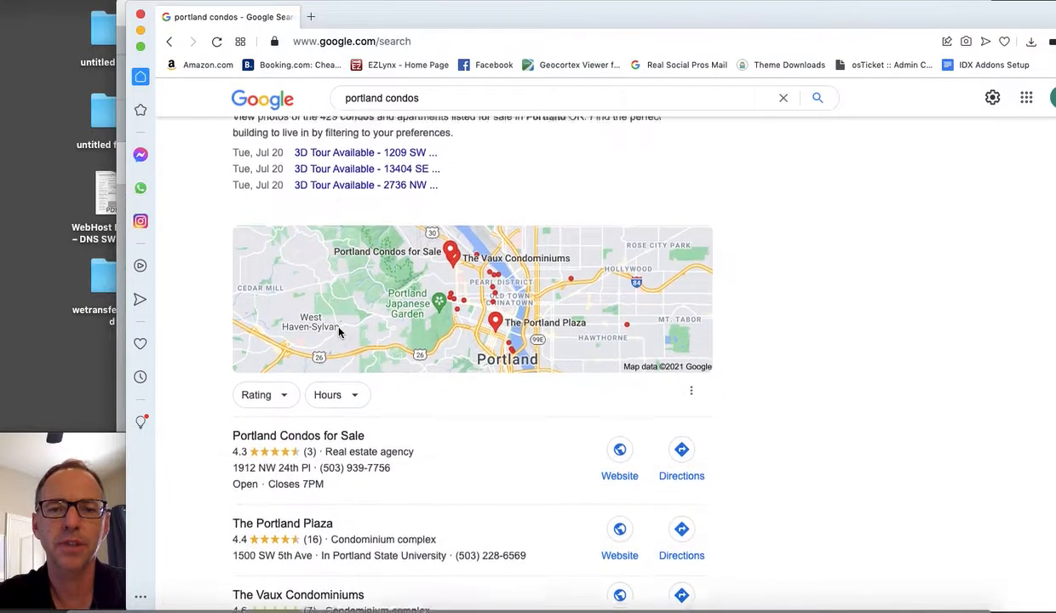
pyautogui.scroll(-3)
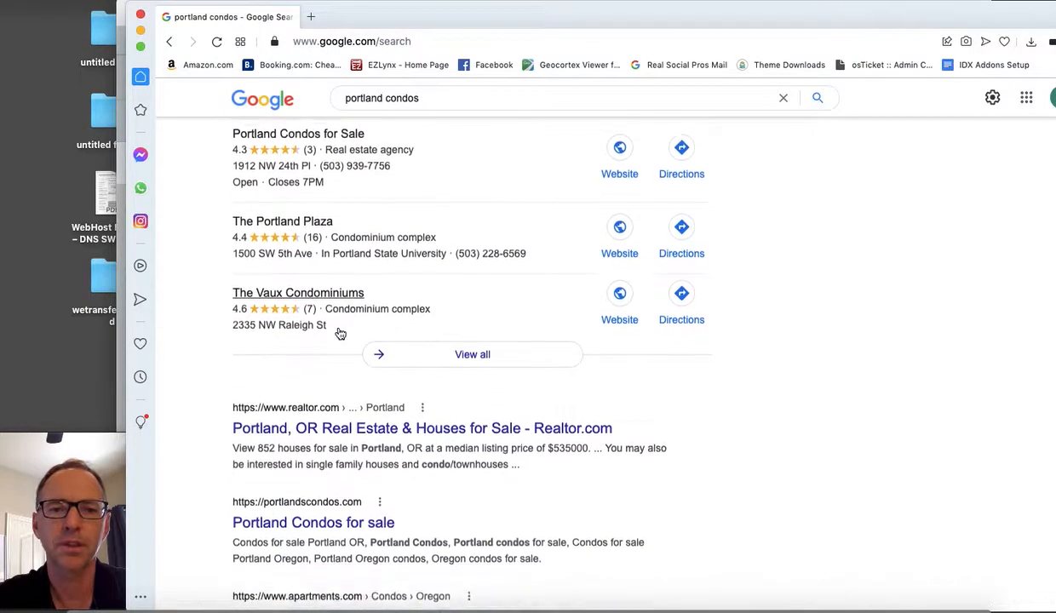
pyautogui.scroll(-3)
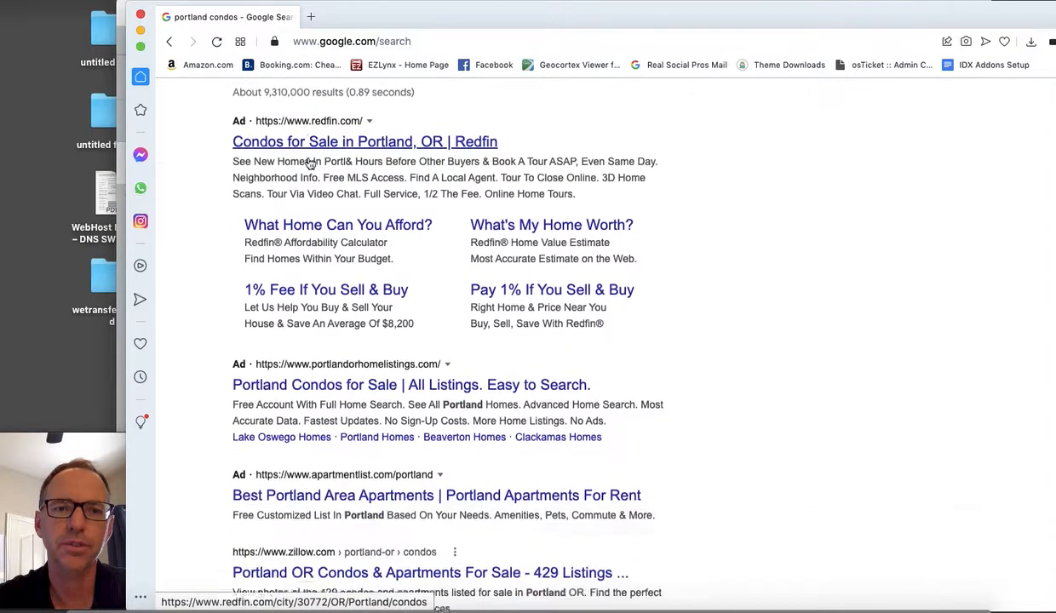
# - Scroll down the Google results to the portlandcondos.com listing
pyautogui.scroll(-3)
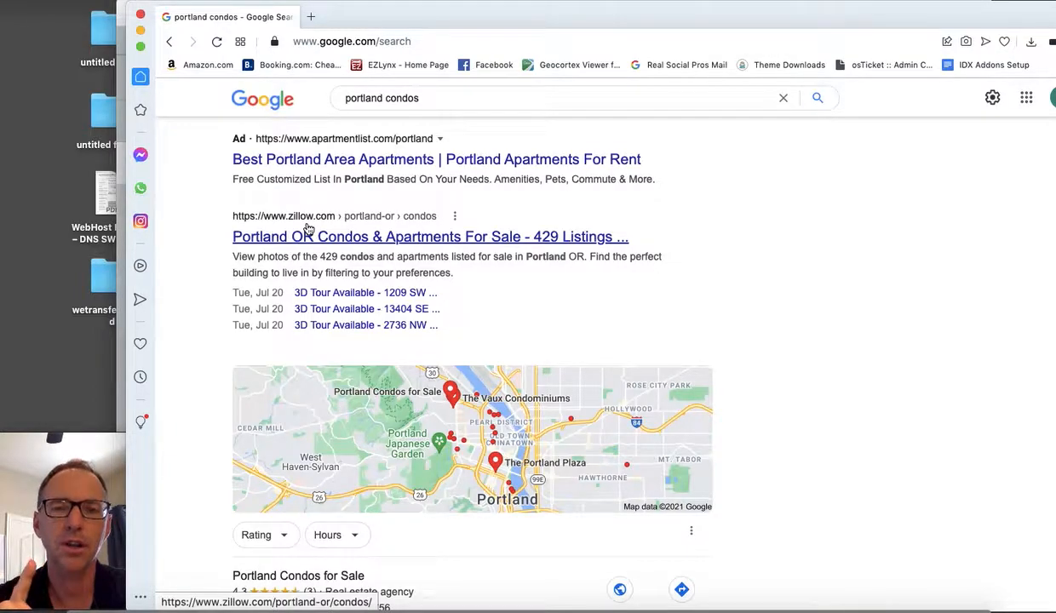
pyautogui.scroll(-3)
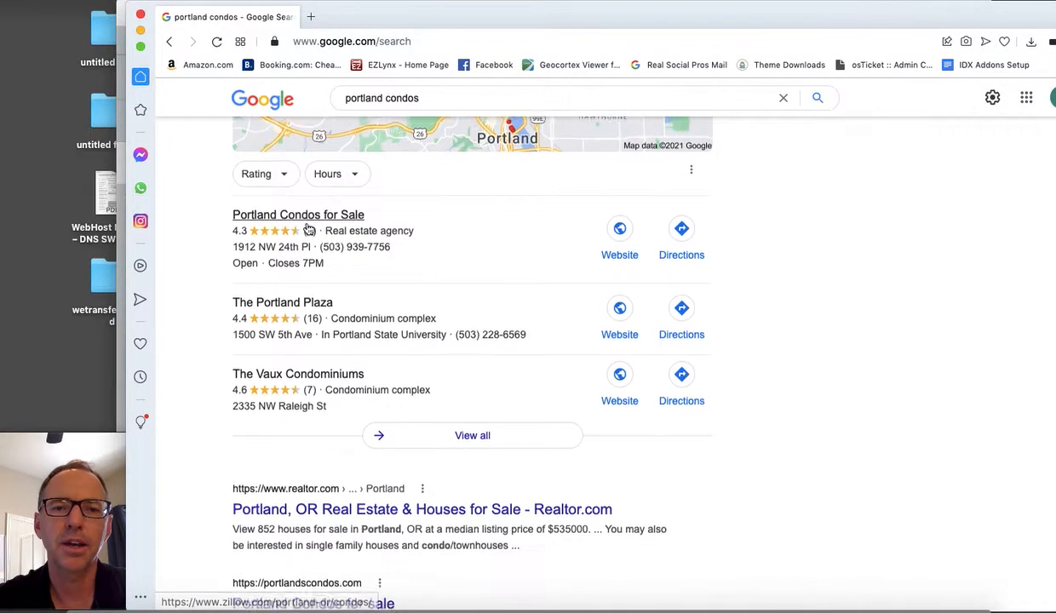
pyautogui.scroll(-3)
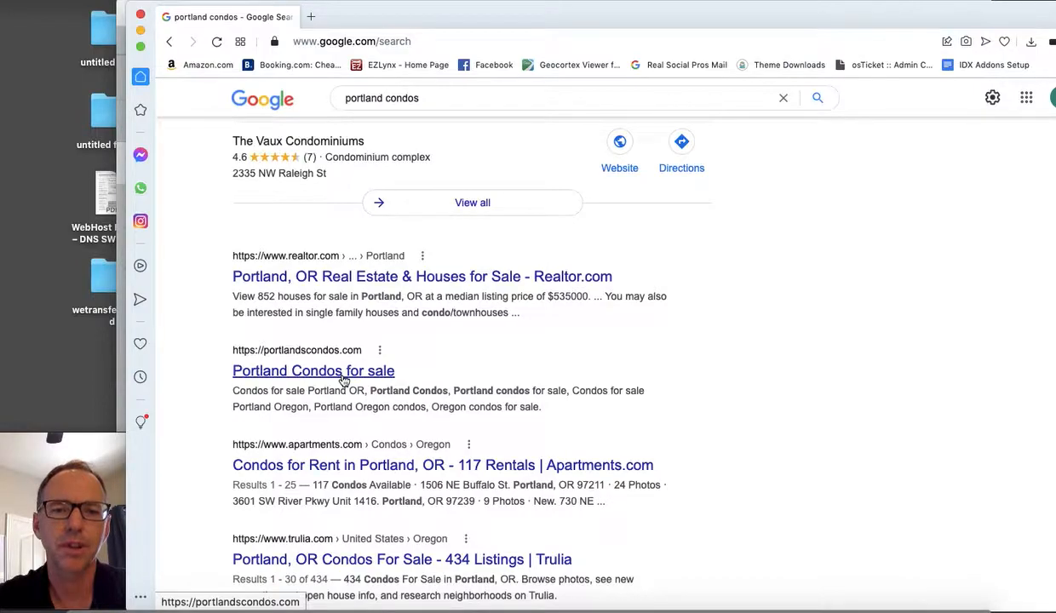
pyautogui.scroll(-3)
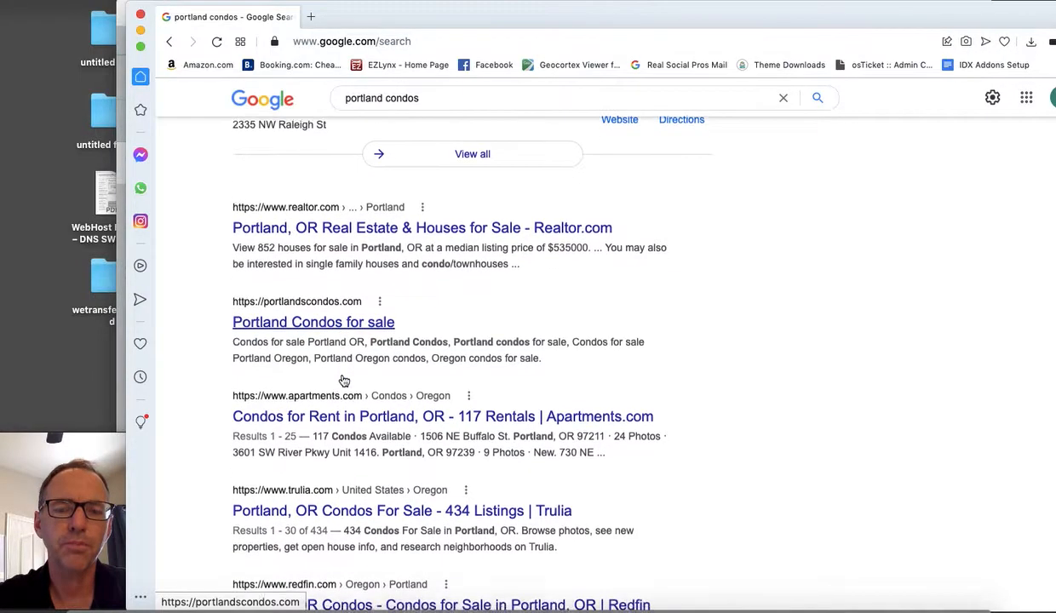
pyautogui.scroll(-3)
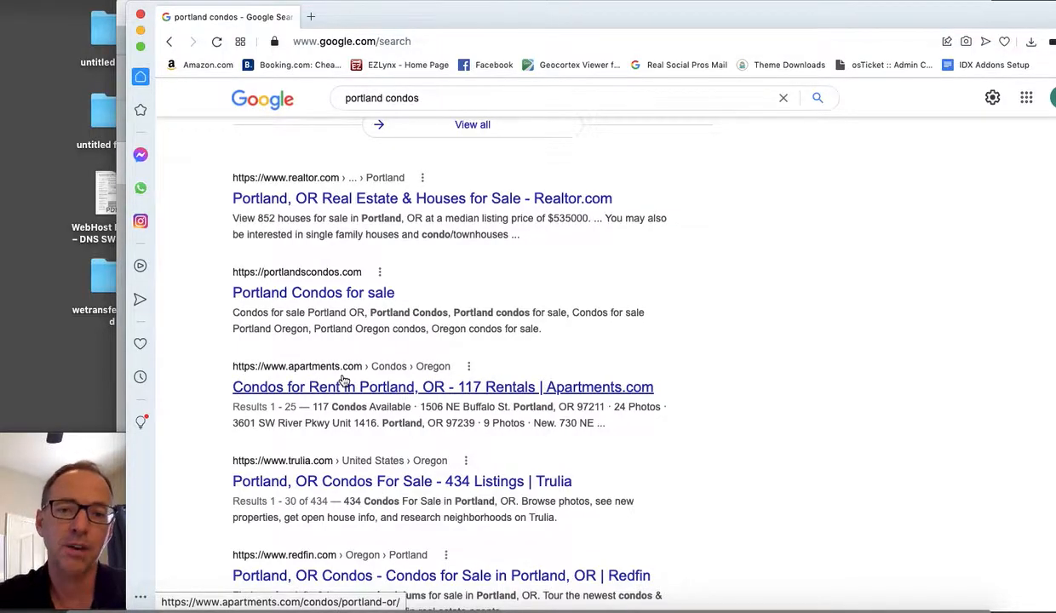
pyautogui.scroll(-3)
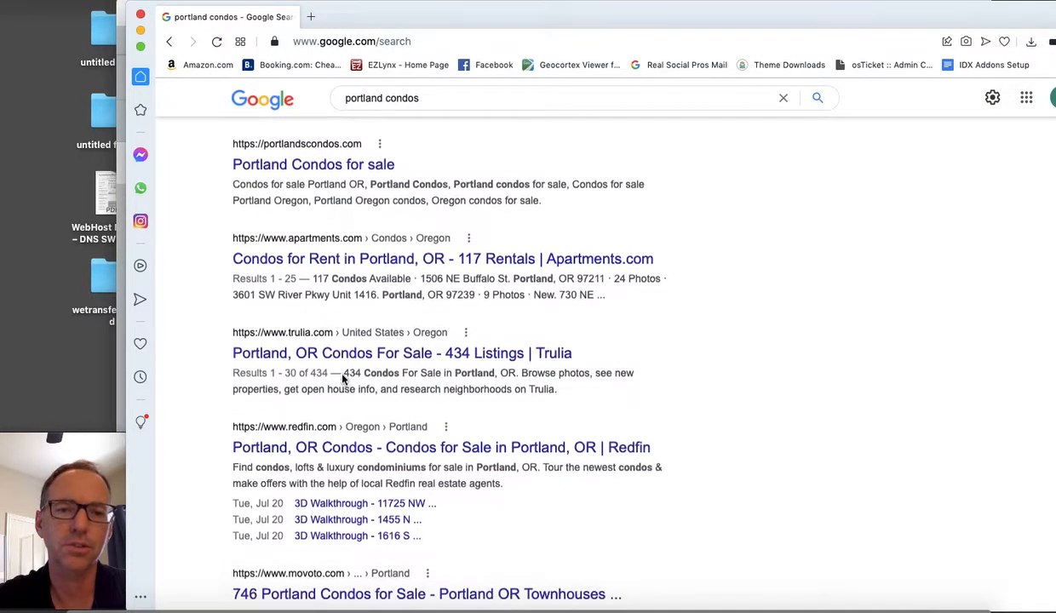
pyautogui.scroll(-3)
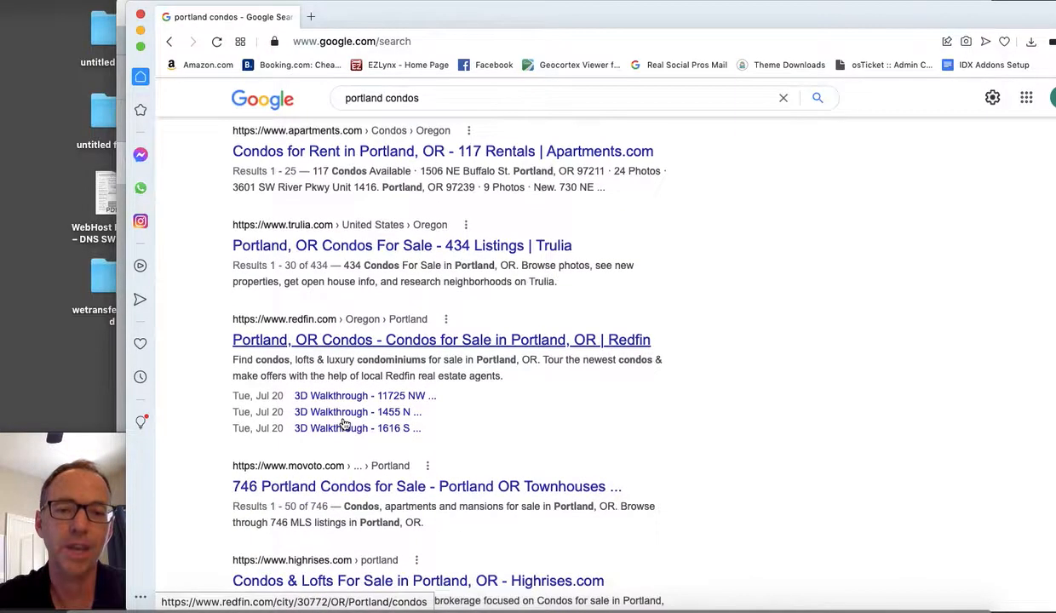
pyautogui.scroll(-3)
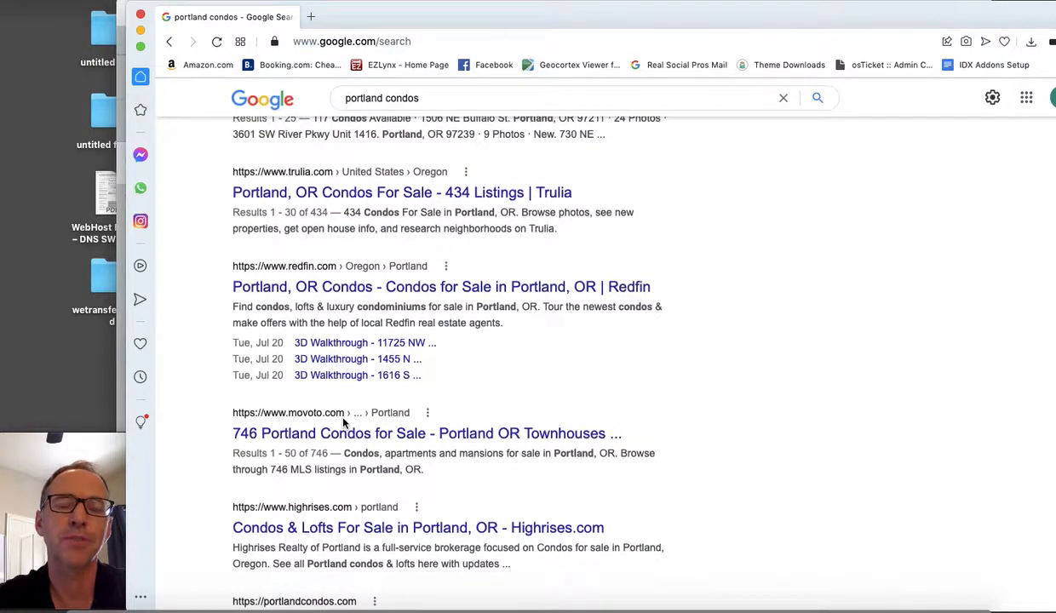
pyautogui.scroll(-3)
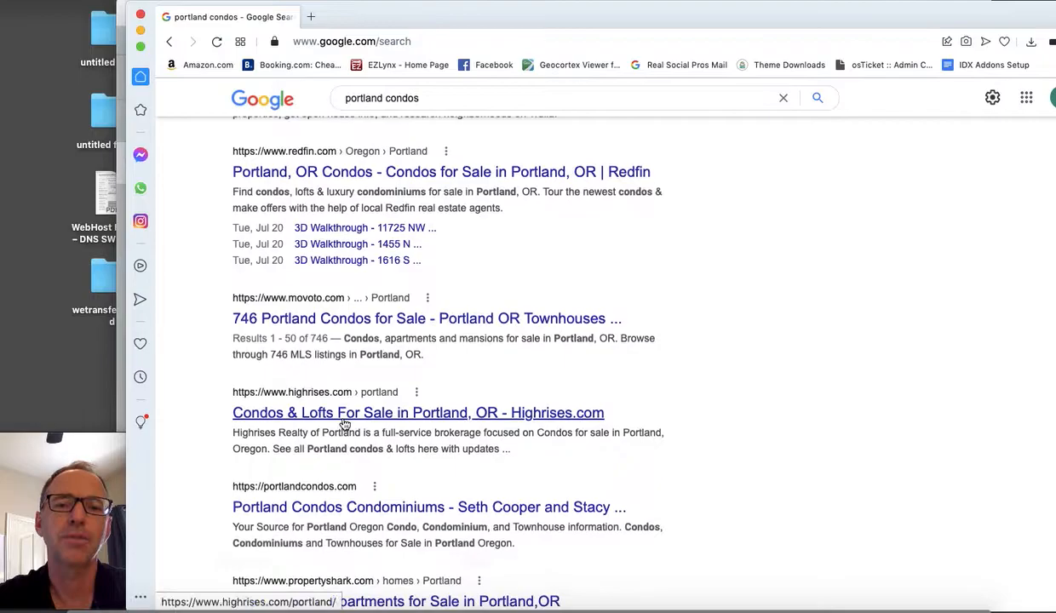
pyautogui.scroll(-3)
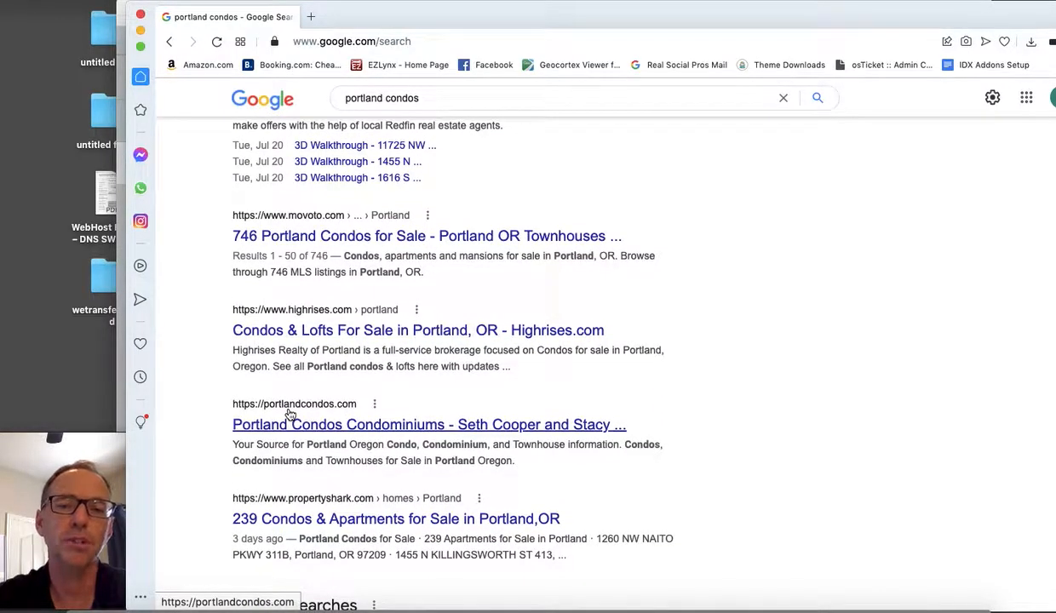
pyautogui.scroll(-3)
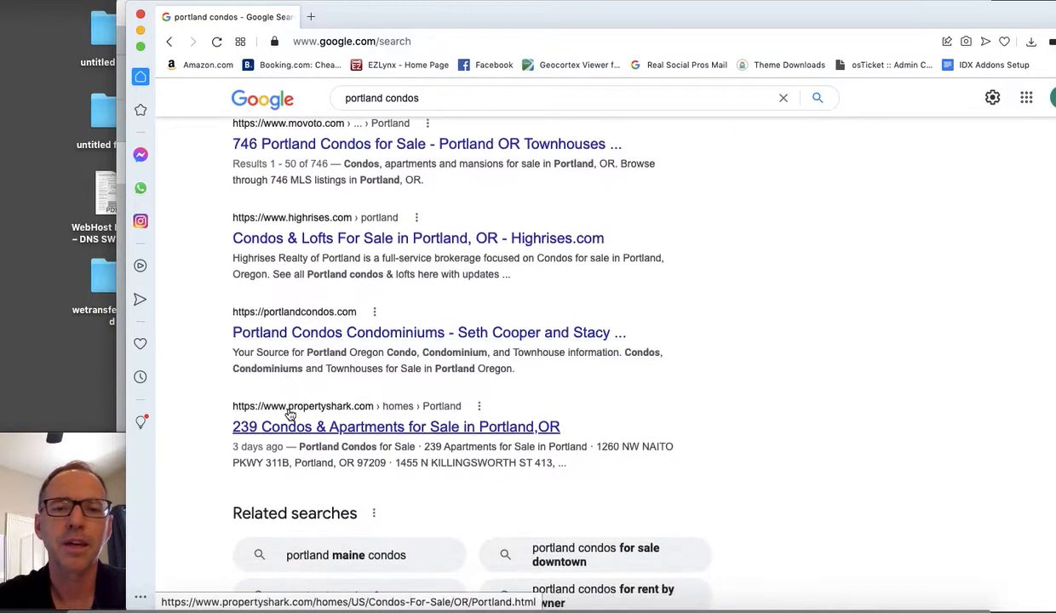
pyautogui.scroll(-3)
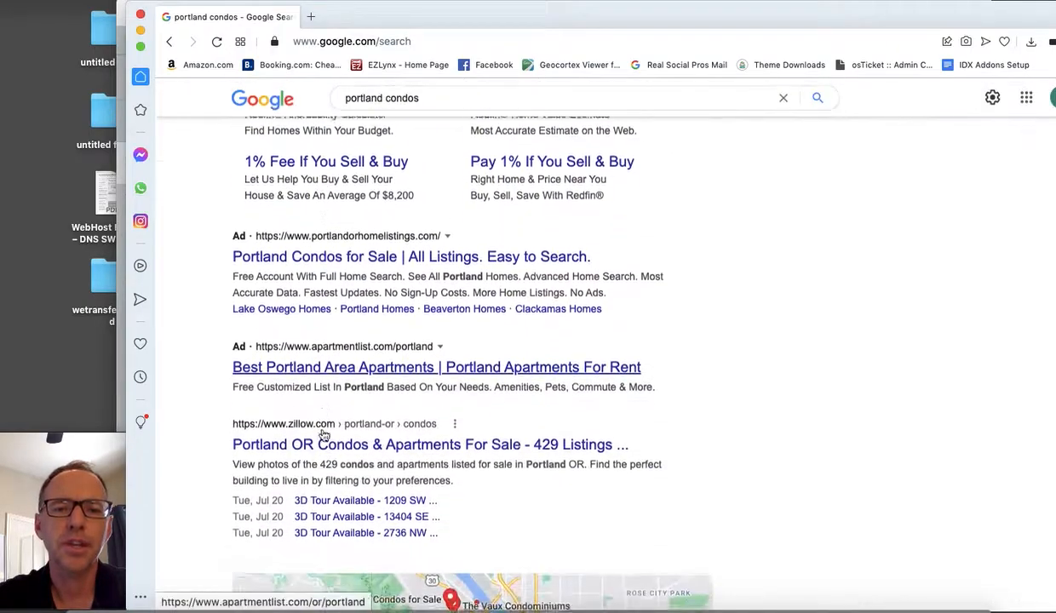
pyautogui.scroll(-3)
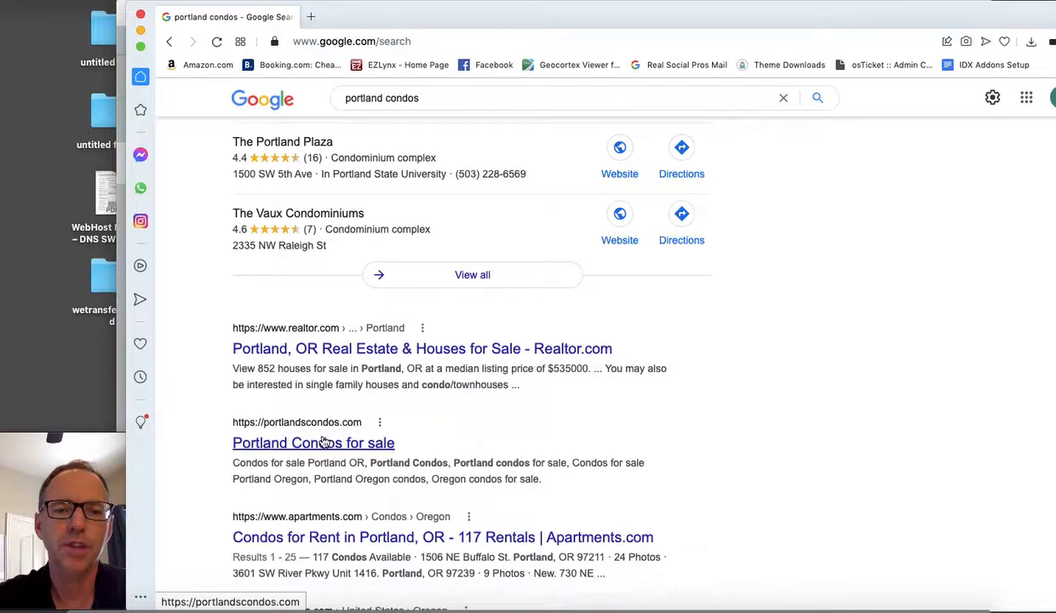
# - Open the portlandcondos.com result in a new tab from its link menu
pyautogui.rightClick(313, 443)
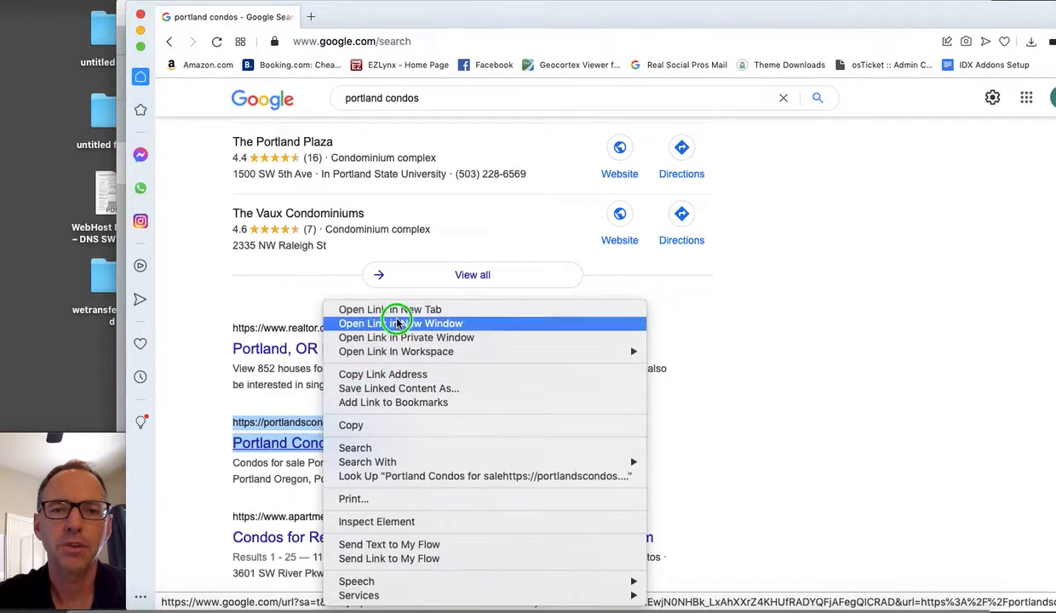
pyautogui.click(390, 310)
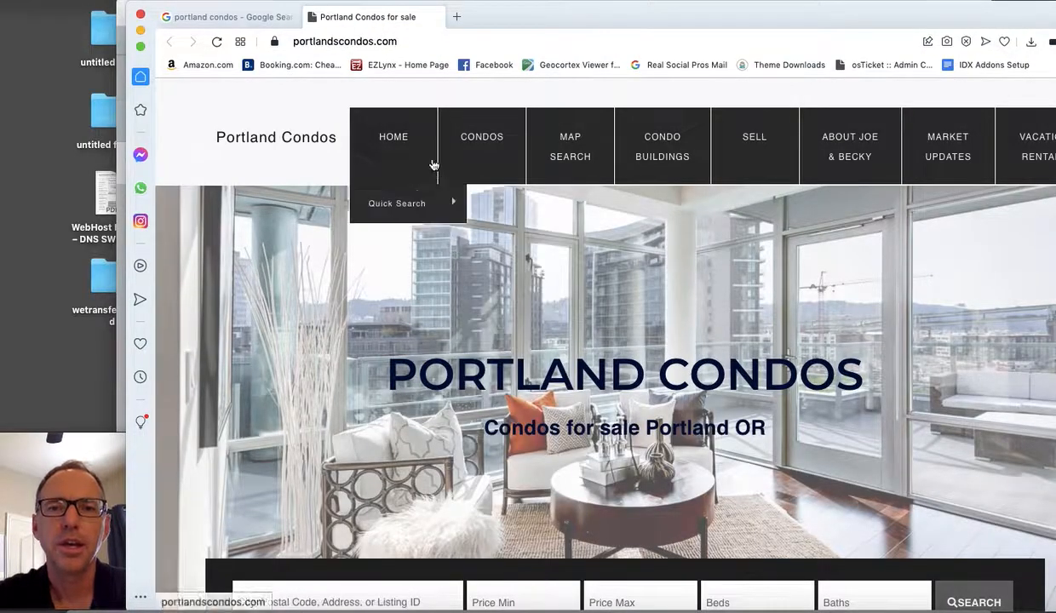
pyautogui.moveTo(848, 146)
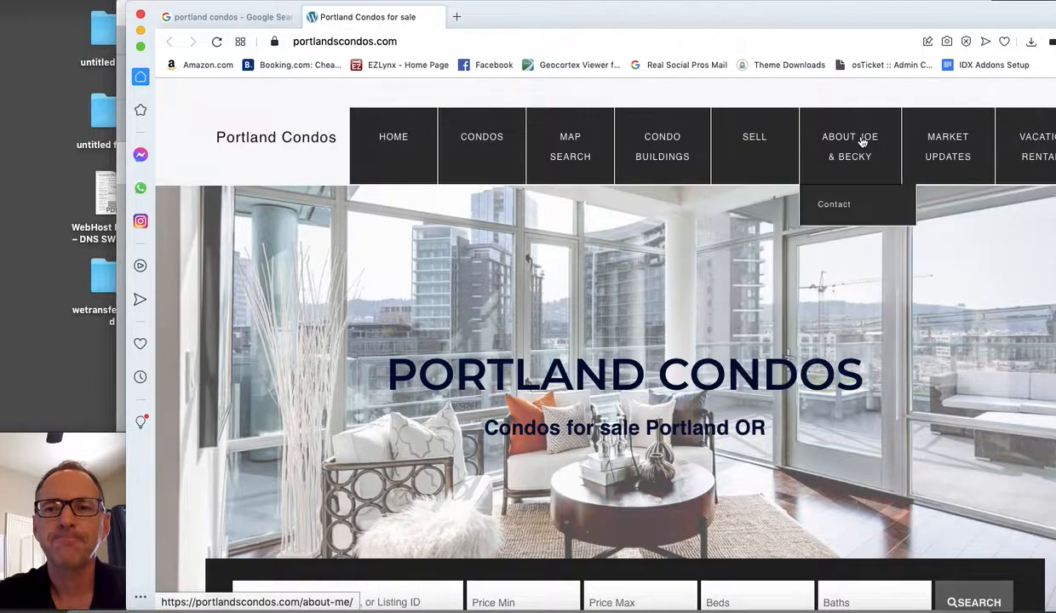
# - Scroll the portlandcondos.com home page down to the neighbourhood grid with the Pearl District tile
pyautogui.scroll(-3)
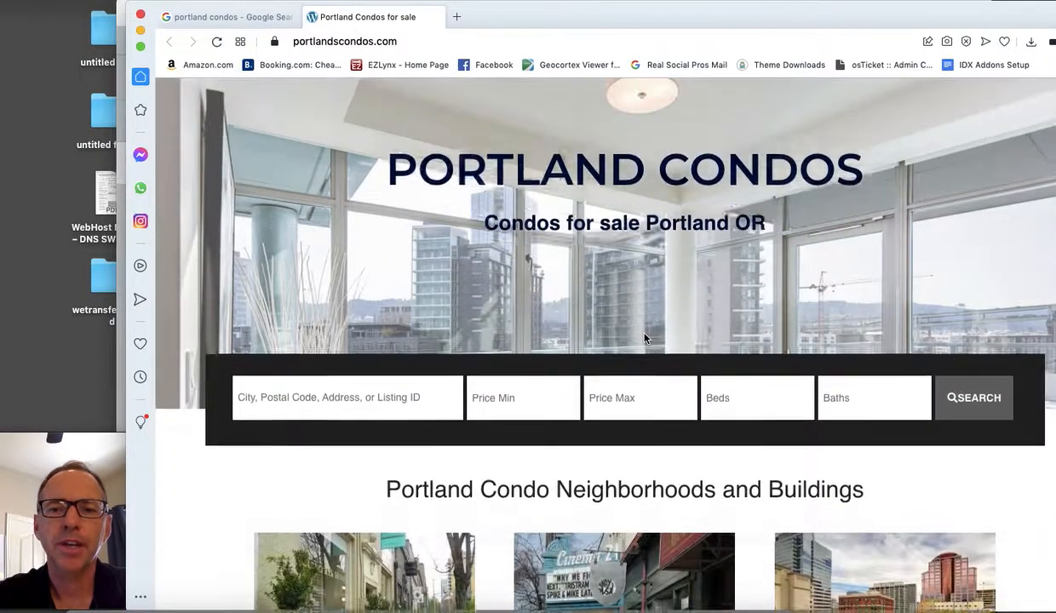
pyautogui.scroll(-3)
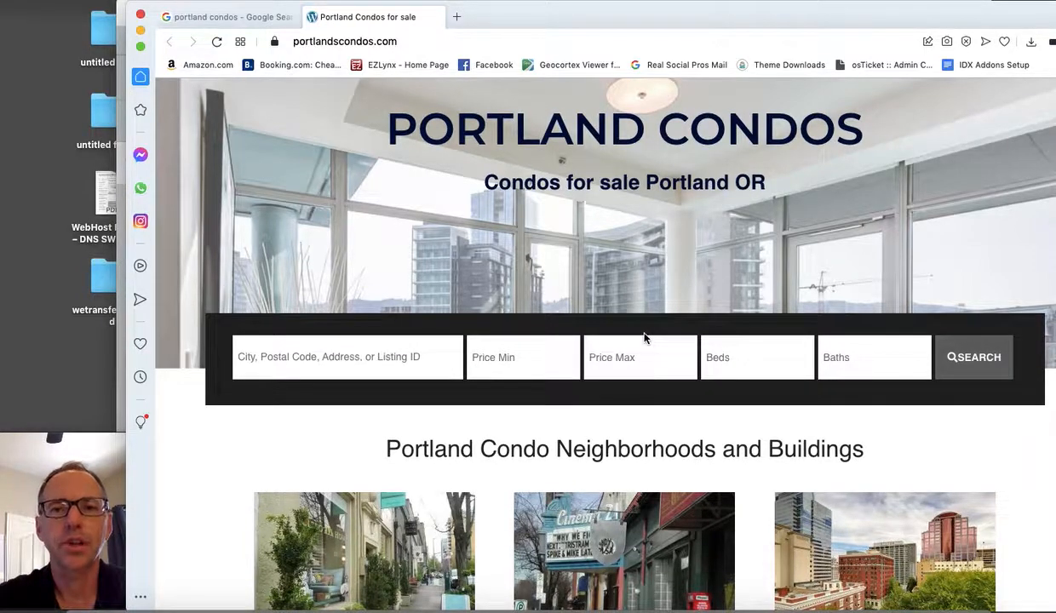
pyautogui.scroll(-3)
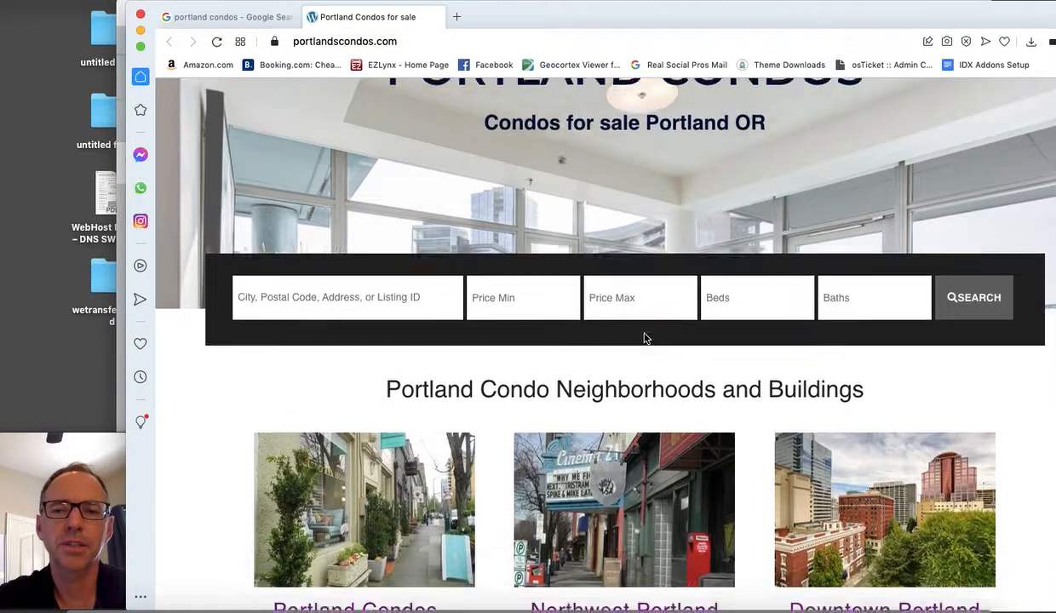
pyautogui.scroll(-3)
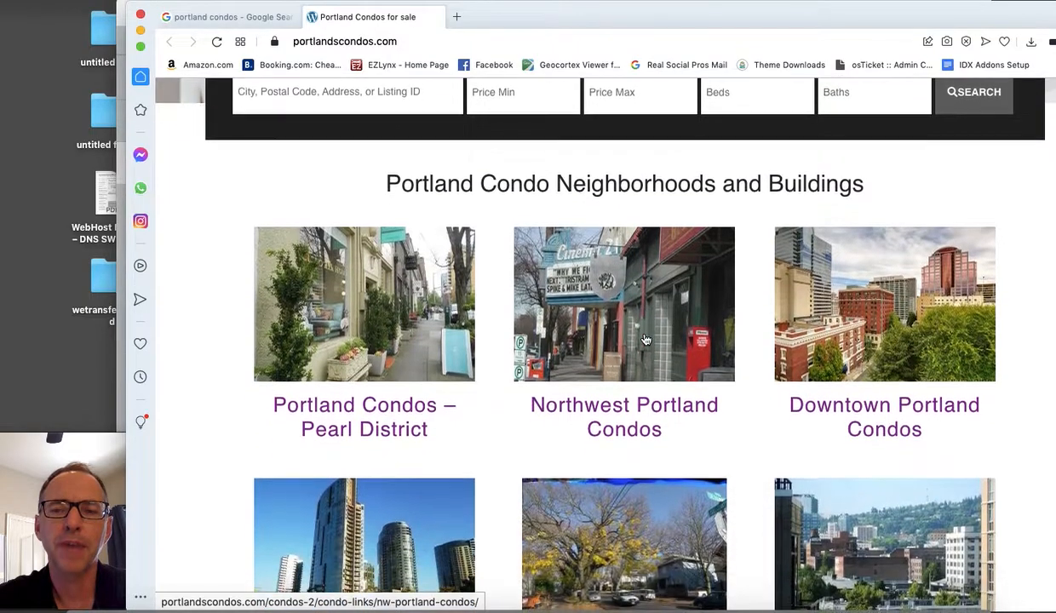
pyautogui.scroll(-3)
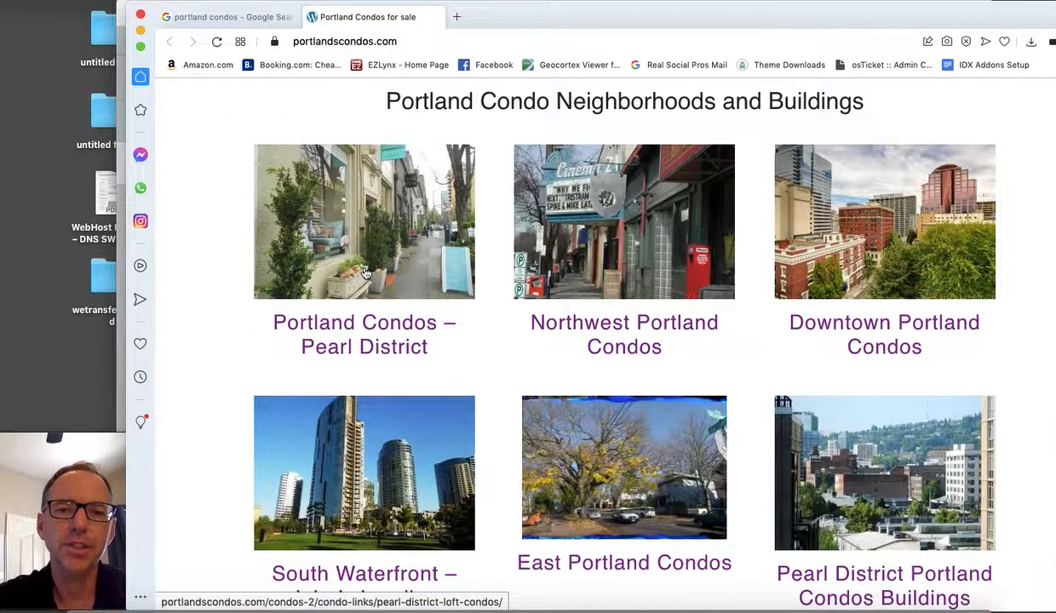
pyautogui.scroll(-3)
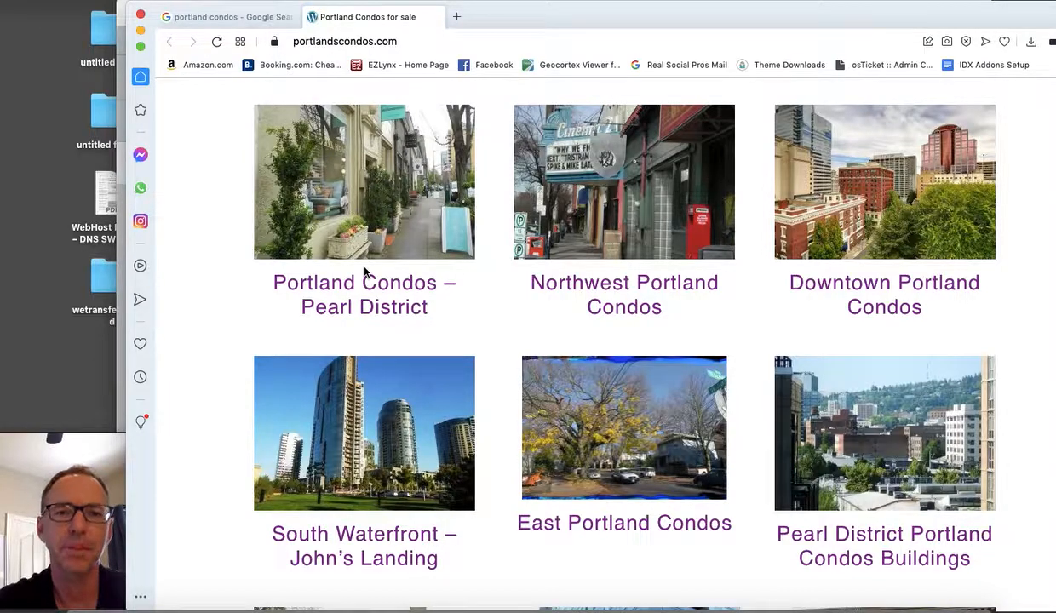
pyautogui.moveTo(382, 215)
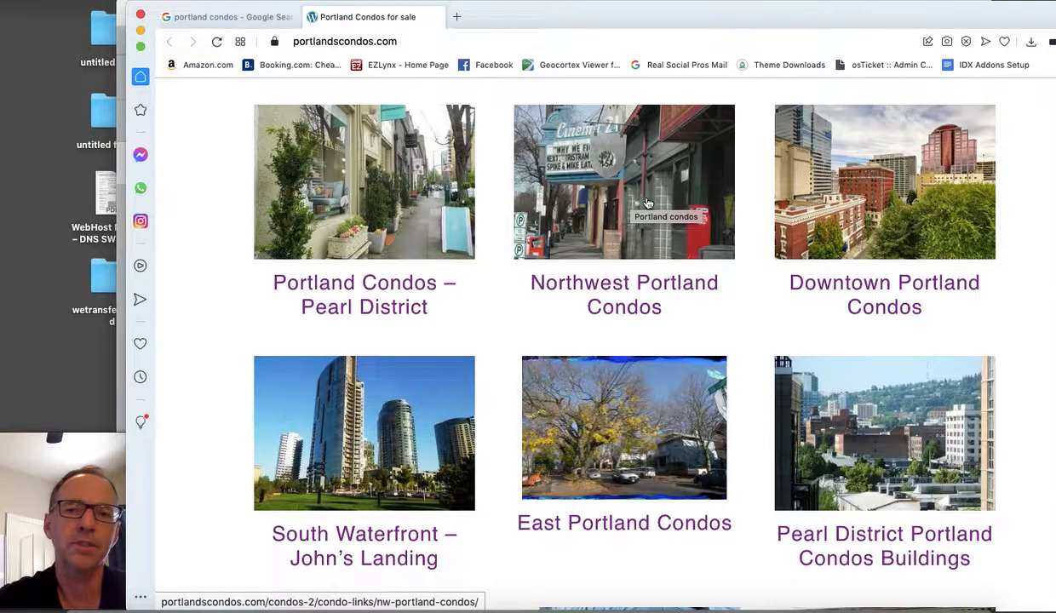
pyautogui.scroll(-3)
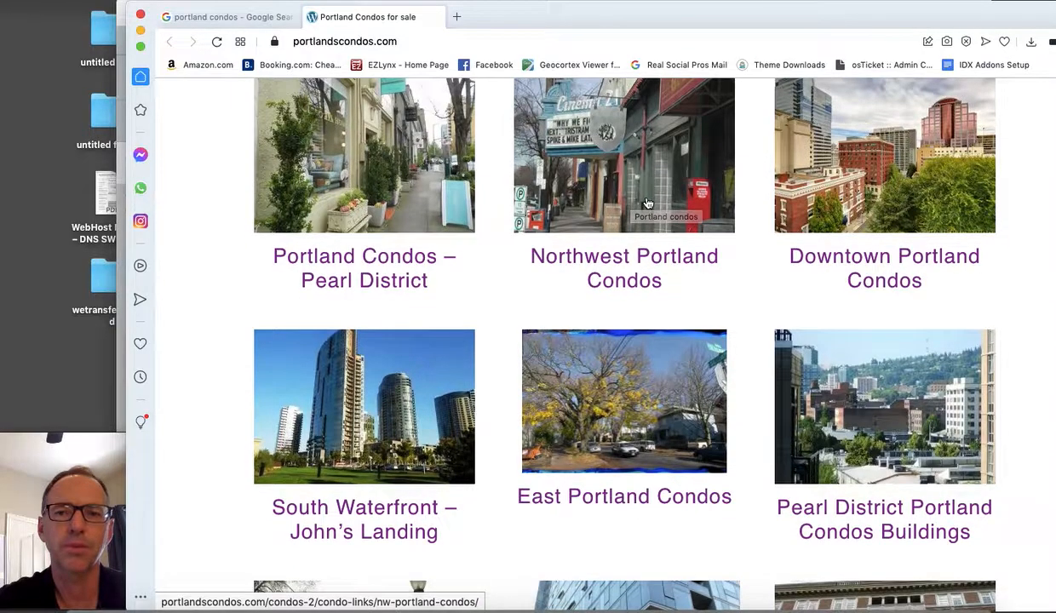
pyautogui.scroll(-3)
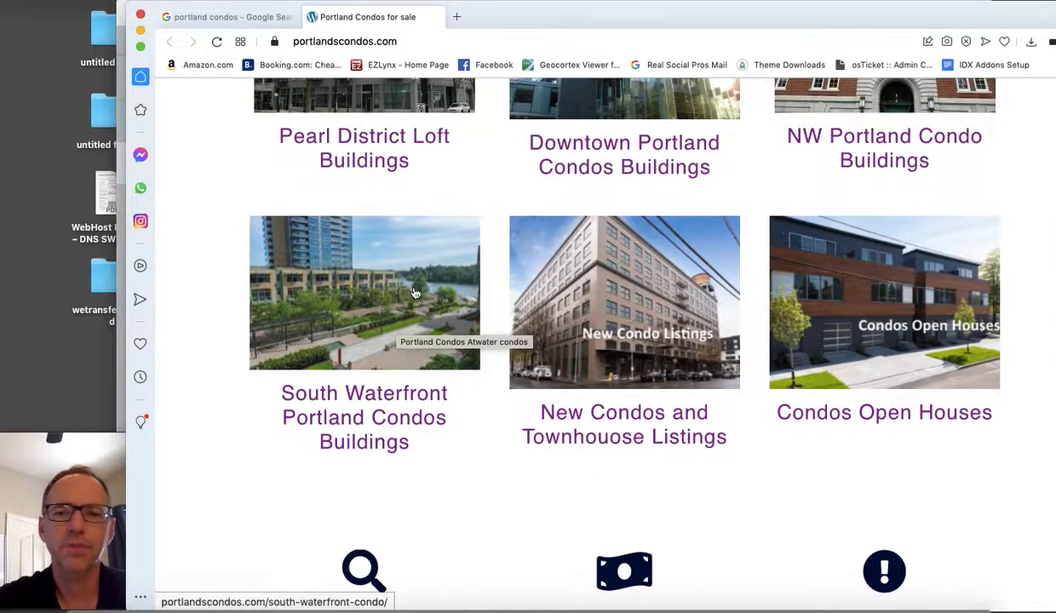
pyautogui.moveTo(647, 290)
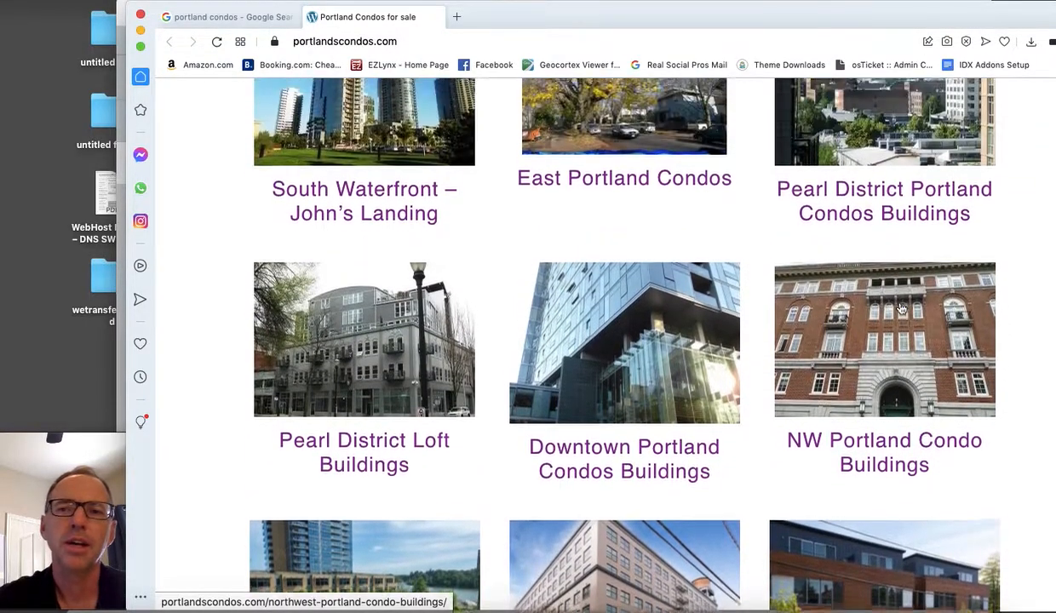
pyautogui.scroll(-3)
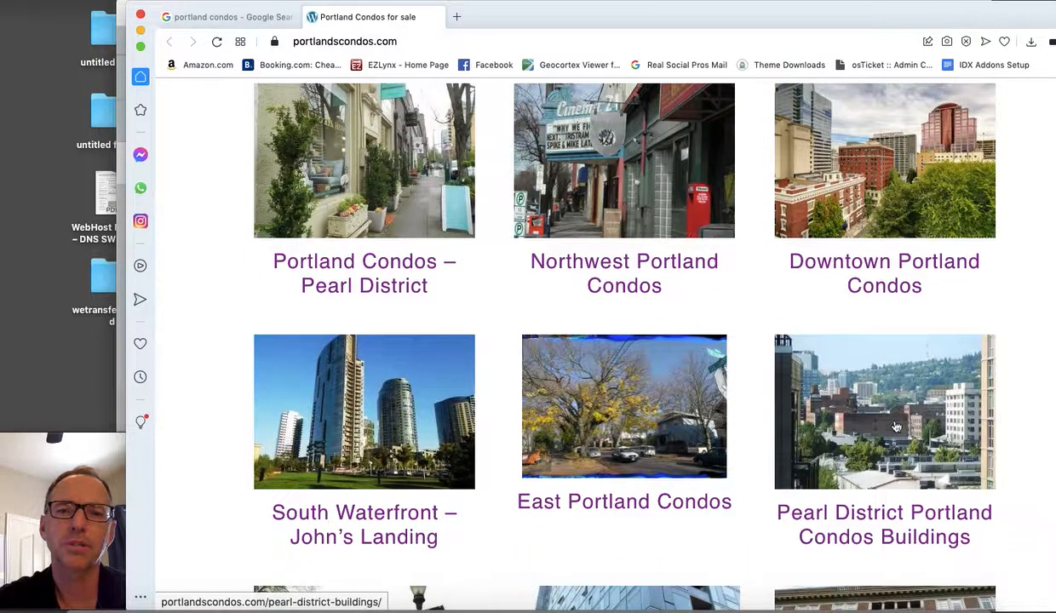
pyautogui.moveTo(364, 184)
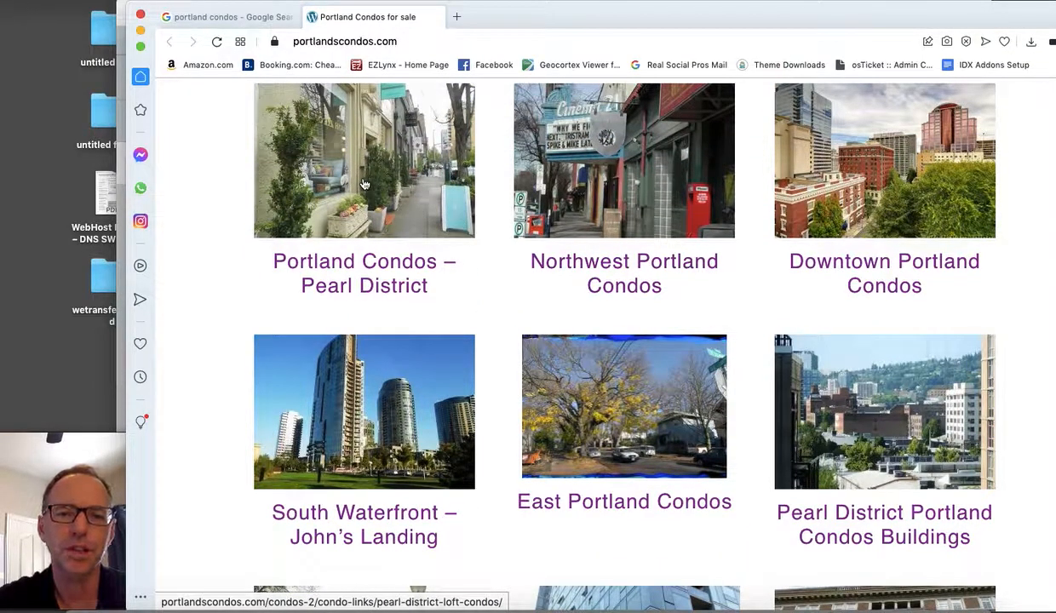
pyautogui.moveTo(365, 184)
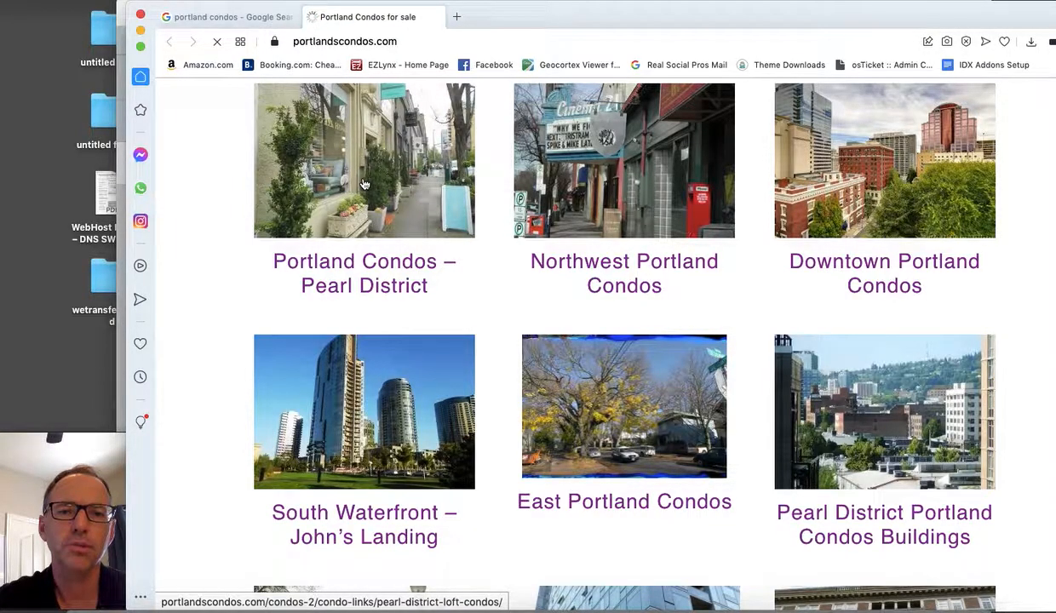
# - Open the Pearl District condos page and scroll through its listings
pyautogui.click(365, 272)
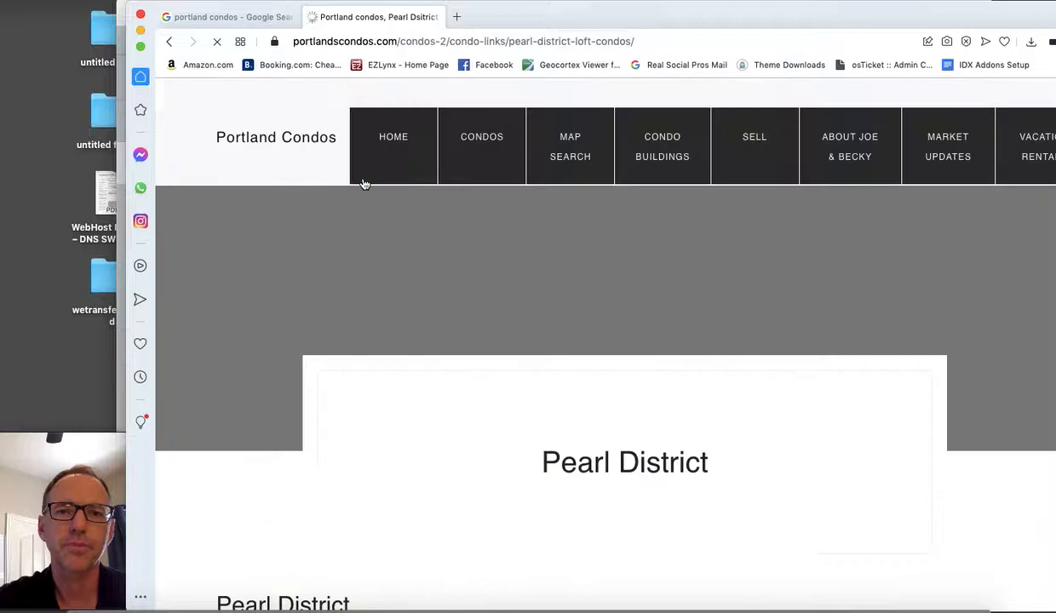
pyautogui.scroll(-3)
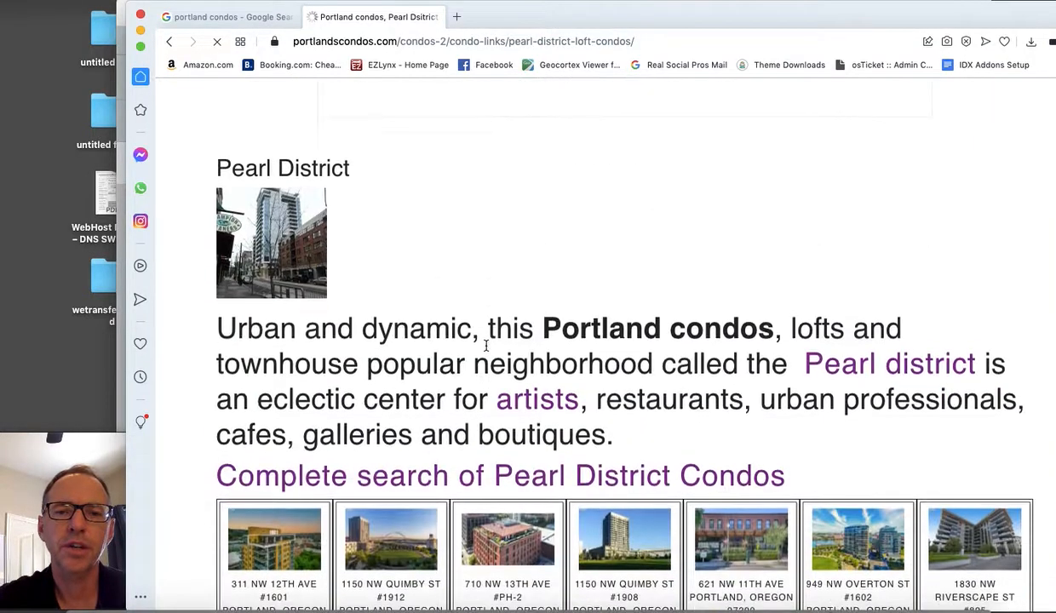
pyautogui.scroll(-3)
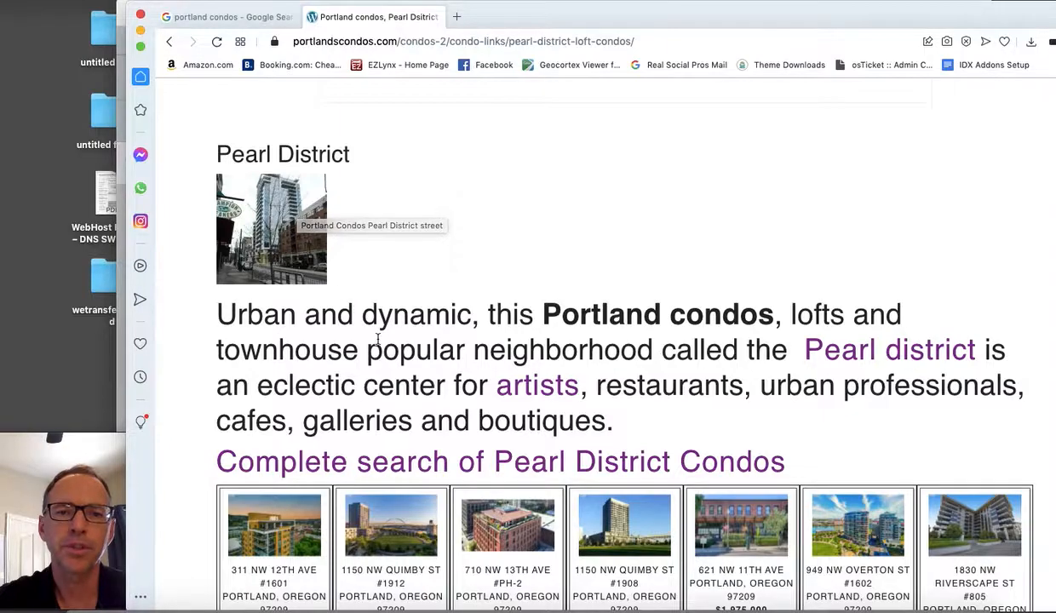
pyautogui.scroll(-3)
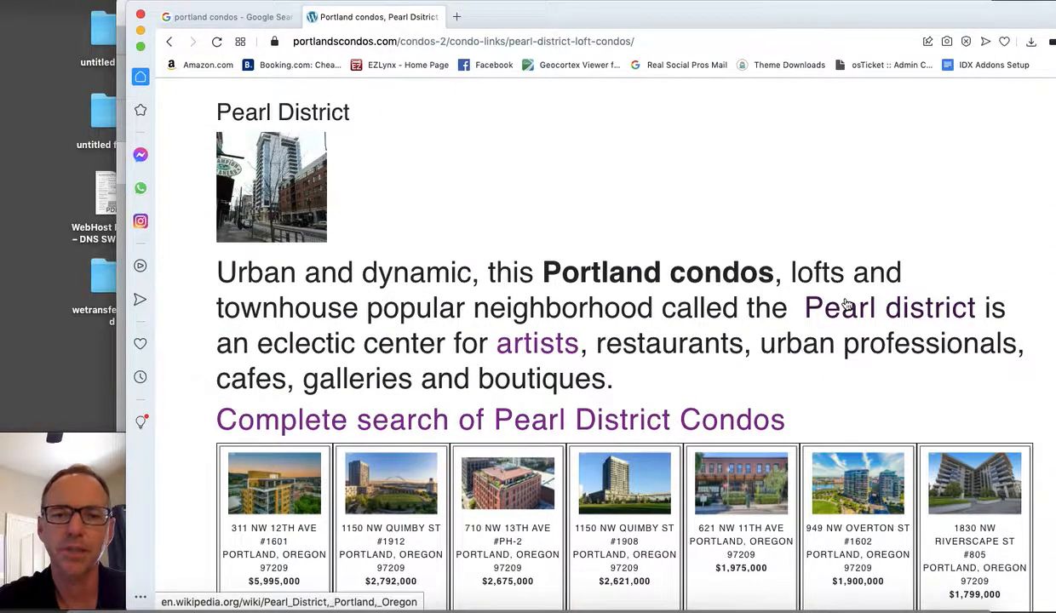
pyautogui.scroll(-3)
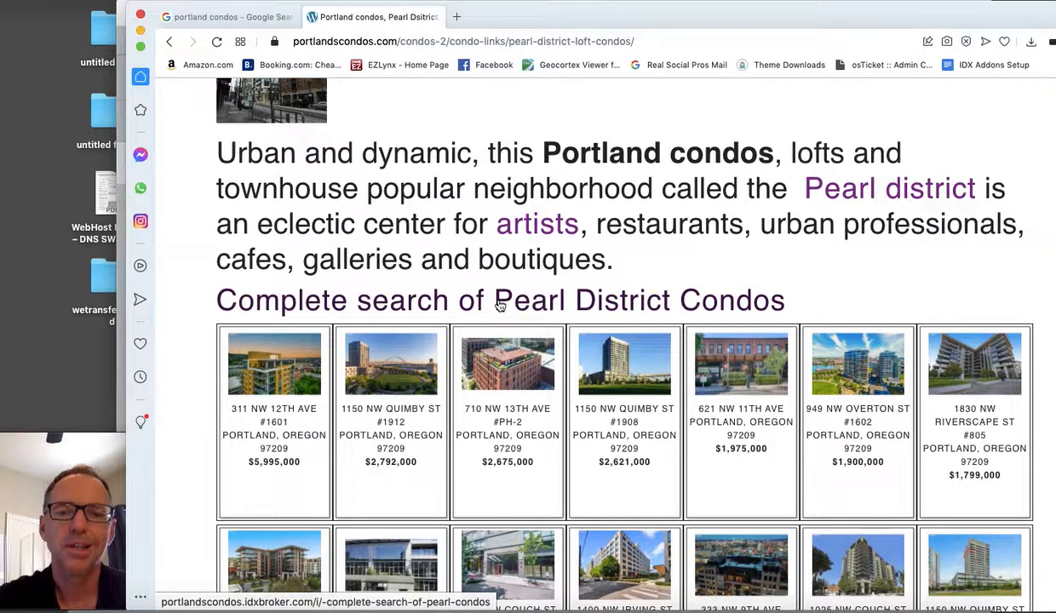
pyautogui.scroll(-3)
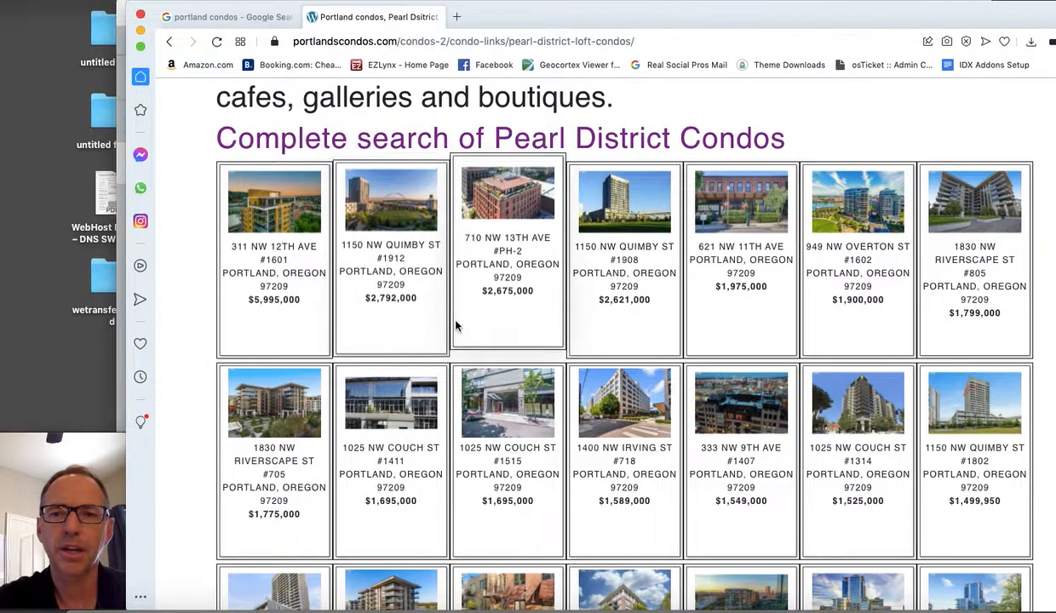
pyautogui.scroll(-3)
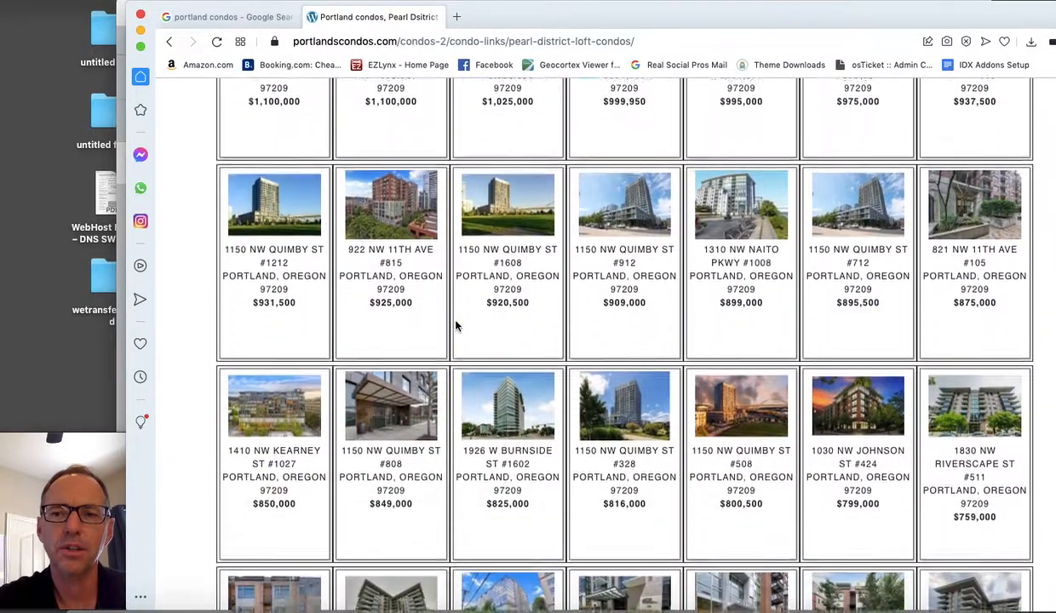
pyautogui.scroll(-3)
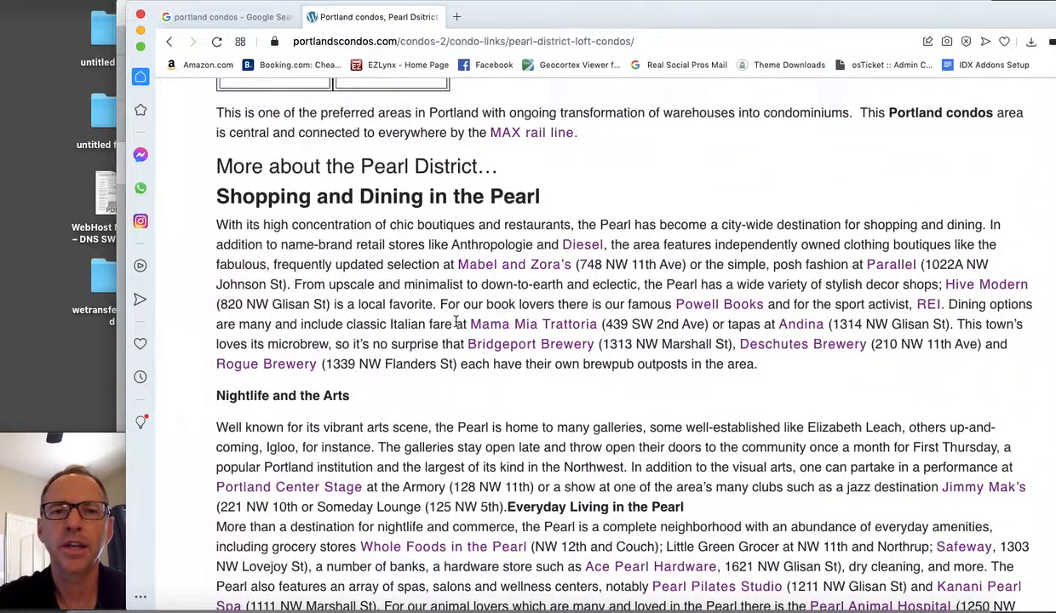
pyautogui.scroll(-3)
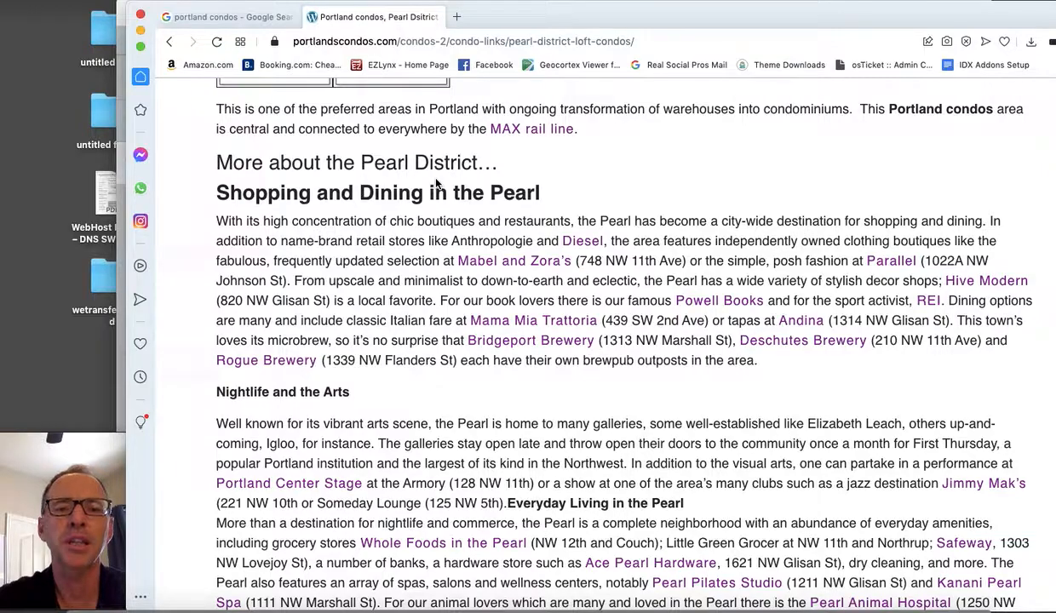
pyautogui.scroll(-3)
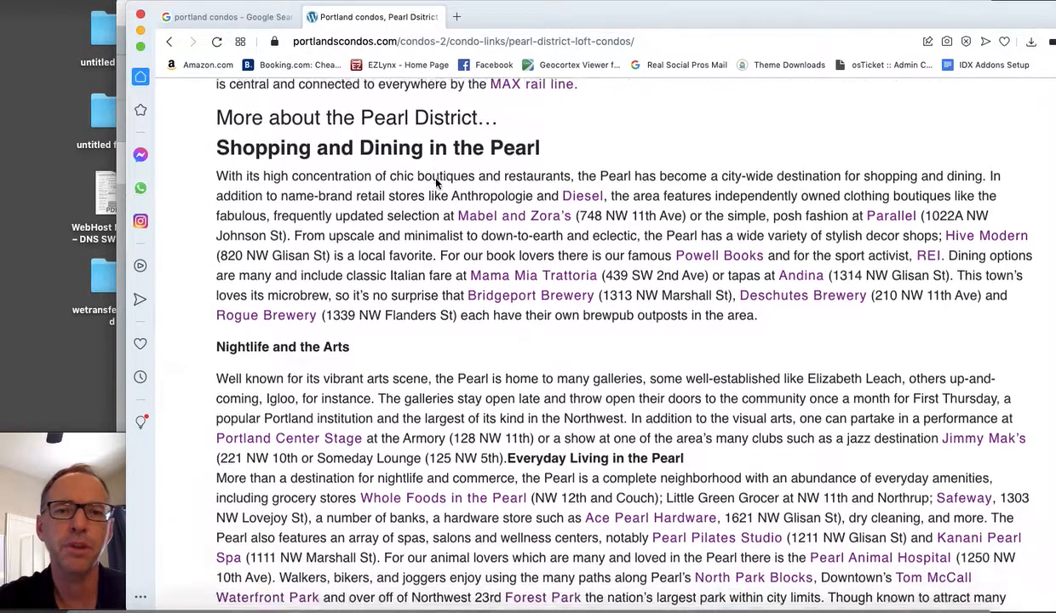
# - Continue down the Pearl District page through the neighbourhood write-up to the complete search link
pyautogui.scroll(-3)
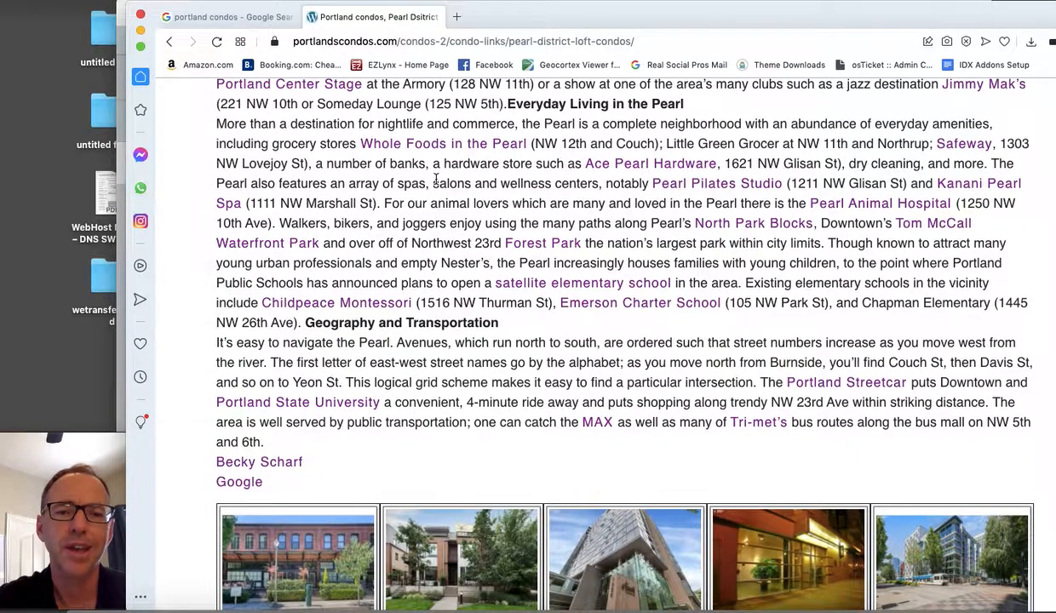
pyautogui.scroll(-3)
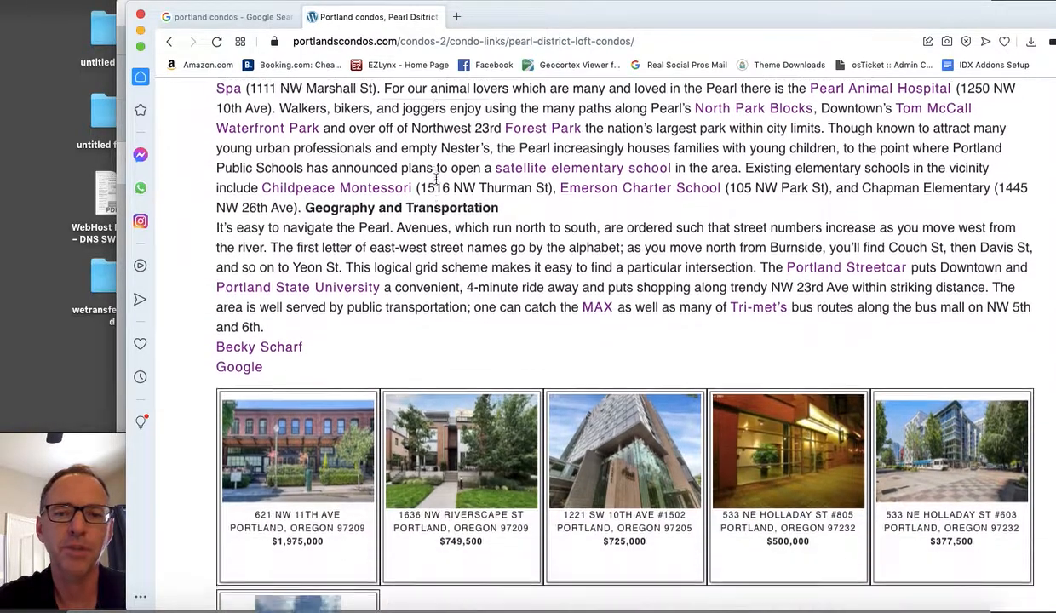
pyautogui.scroll(-3)
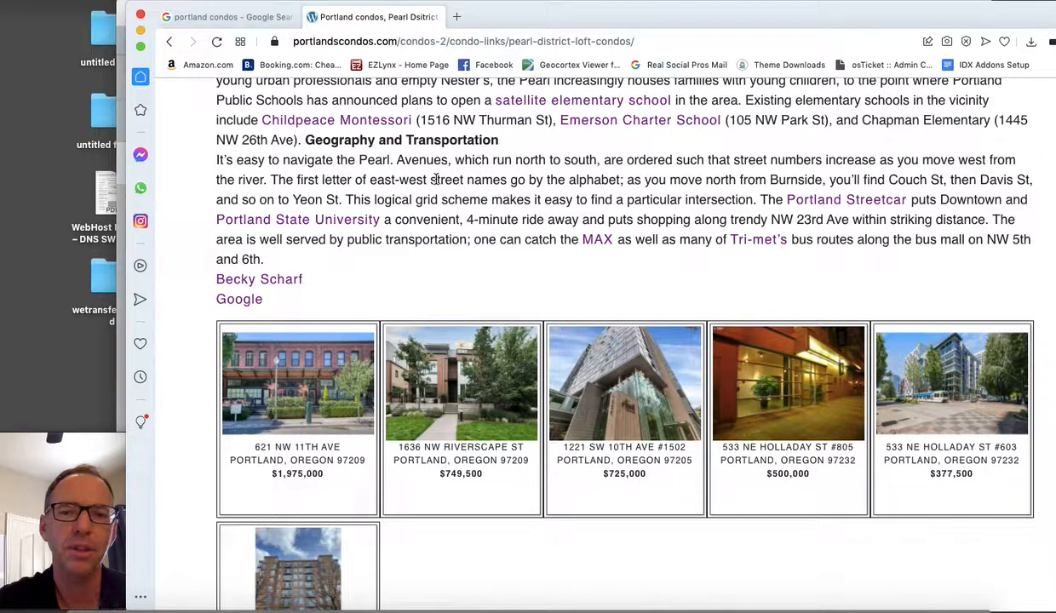
pyautogui.scroll(-3)
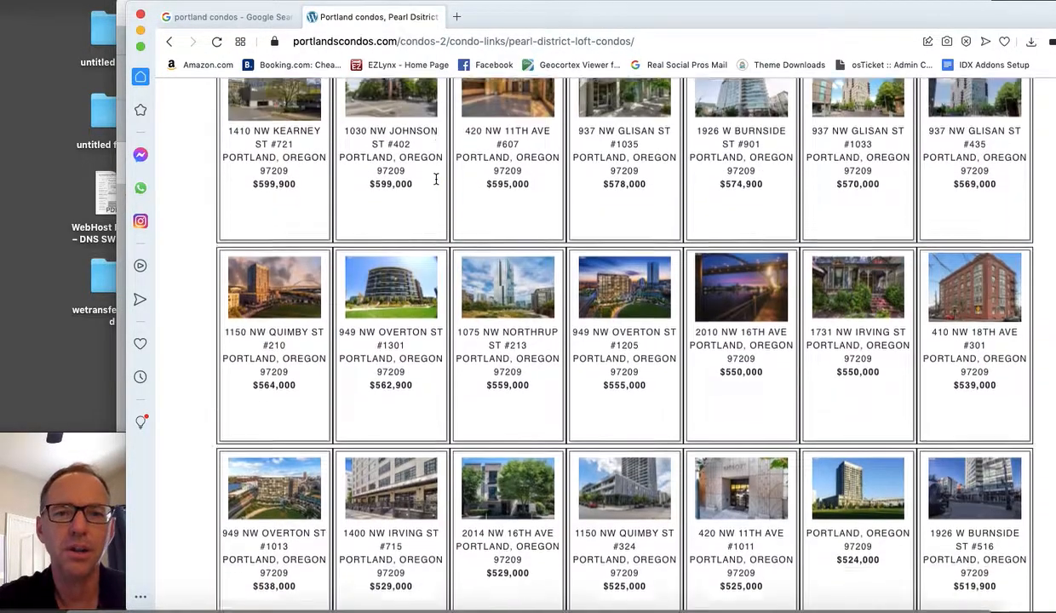
pyautogui.scroll(-3)
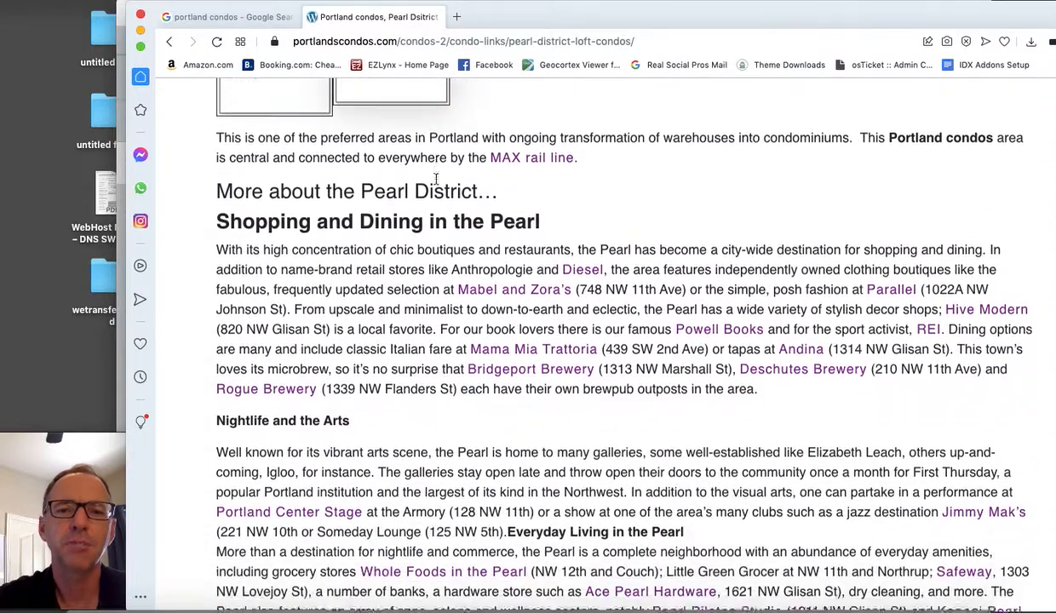
pyautogui.scroll(-3)
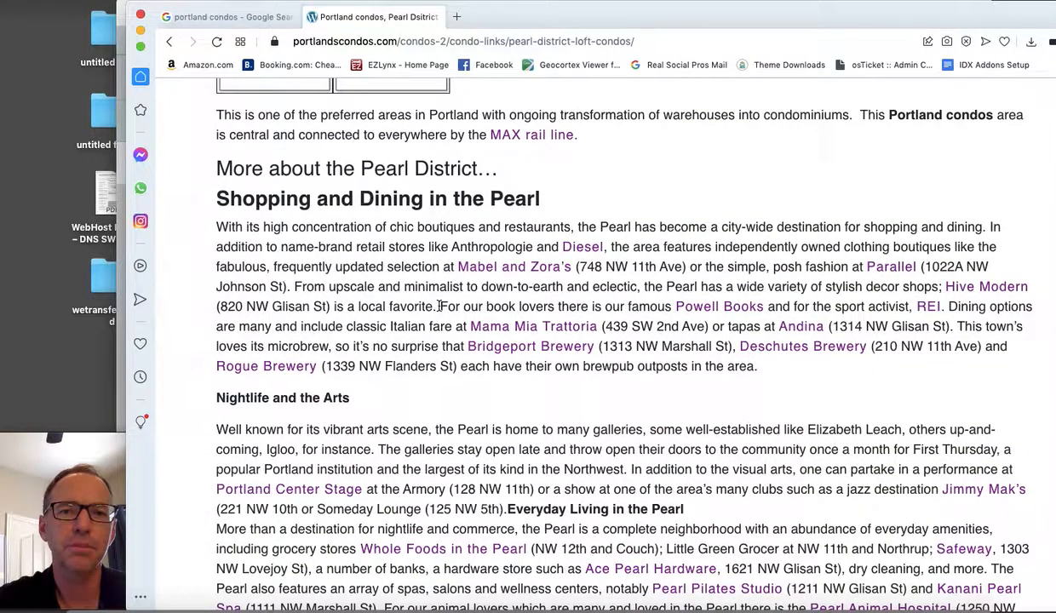
pyautogui.scroll(-3)
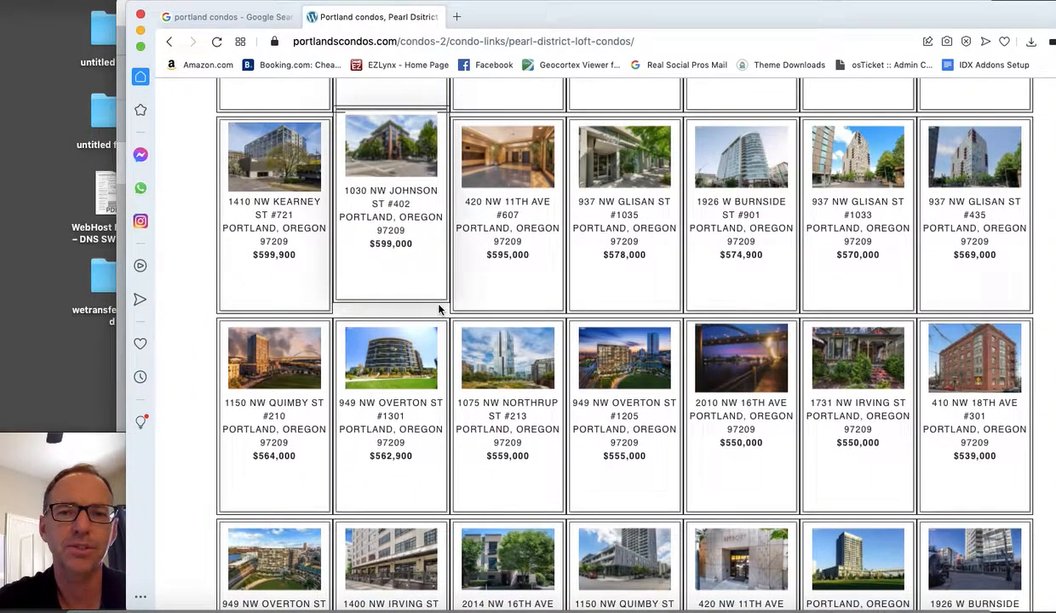
pyautogui.moveTo(392, 157)
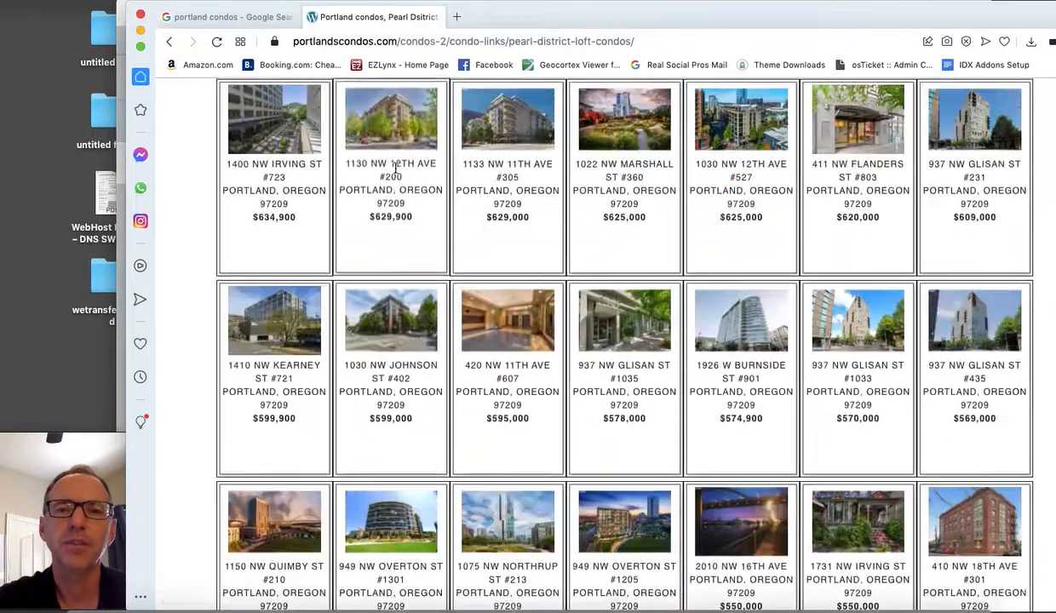
pyautogui.scroll(-3)
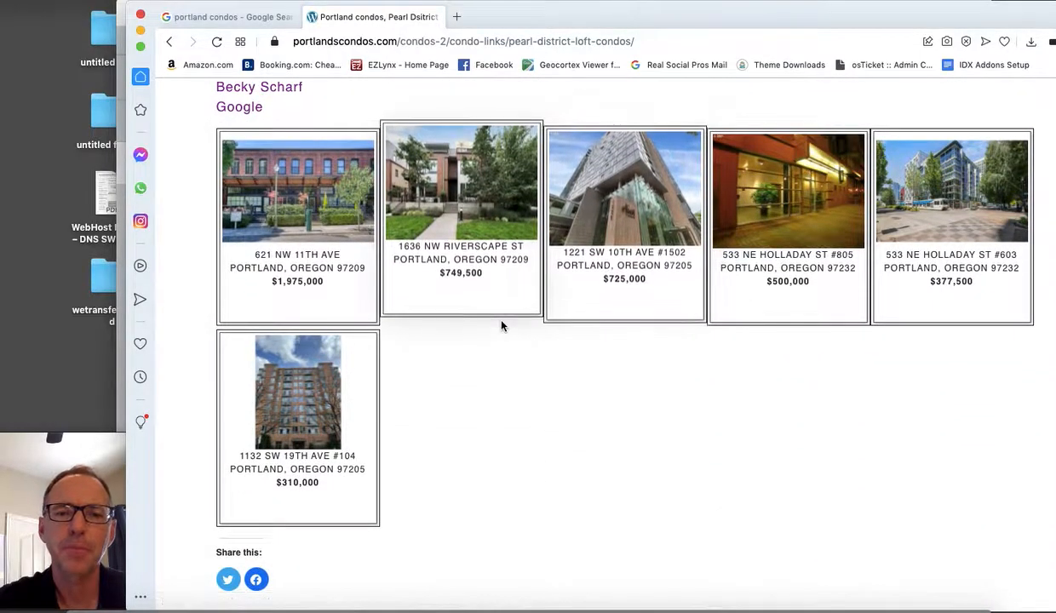
pyautogui.scroll(-3)
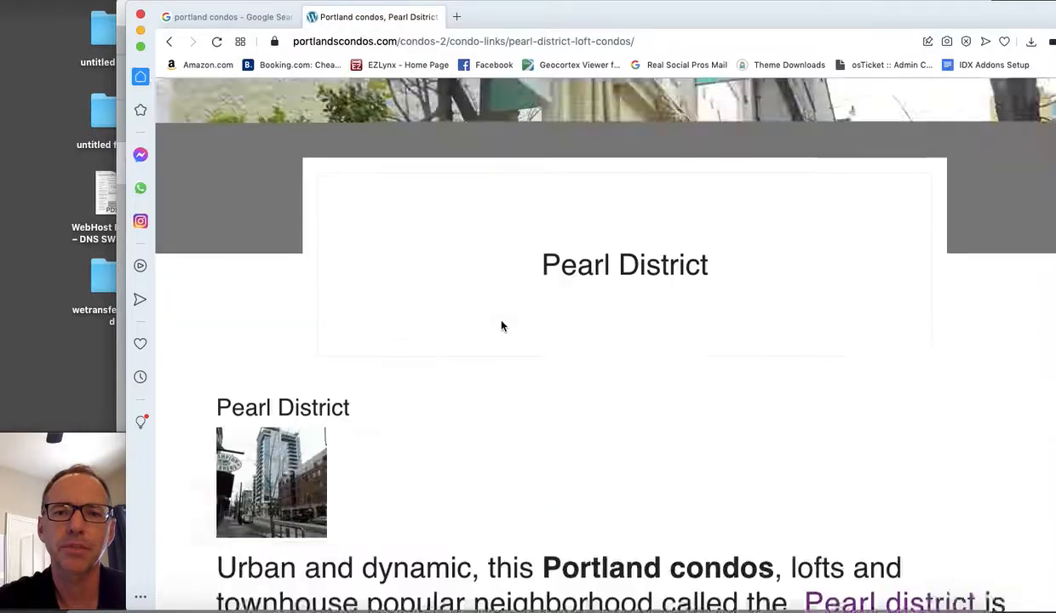
pyautogui.scroll(-3)
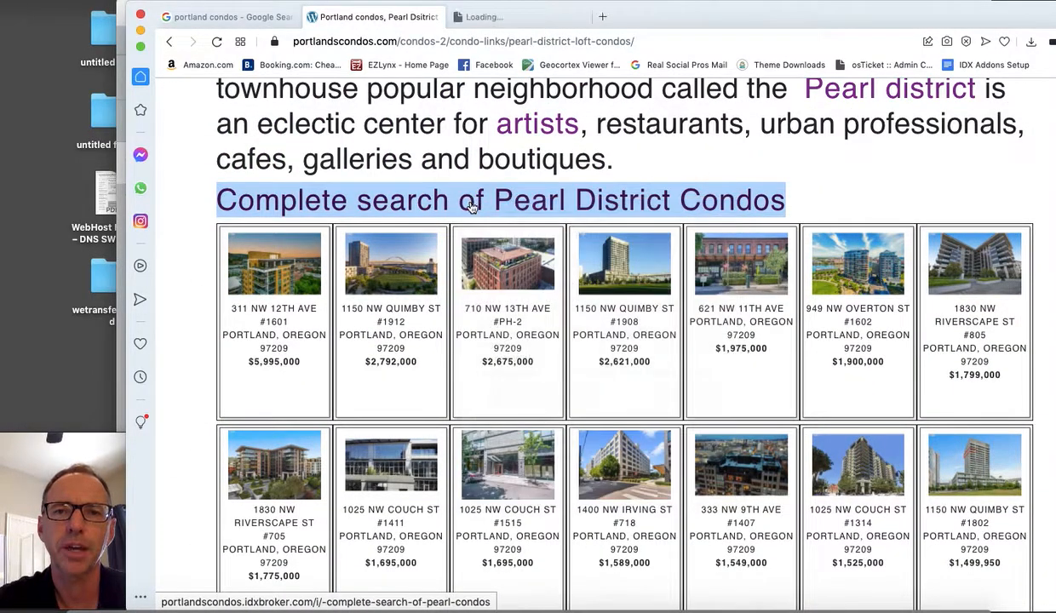
# - Load the complete IDX search of Pearl District condos and bring up link options for 311 NW 12TH AVE #1601
pyautogui.click(501, 199)
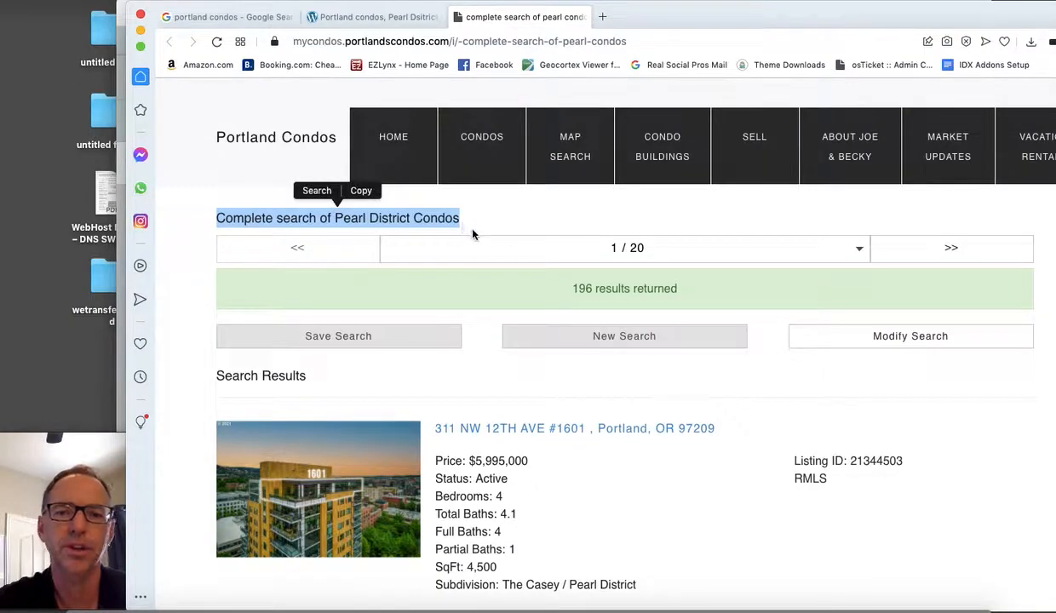
pyautogui.moveTo(591, 419)
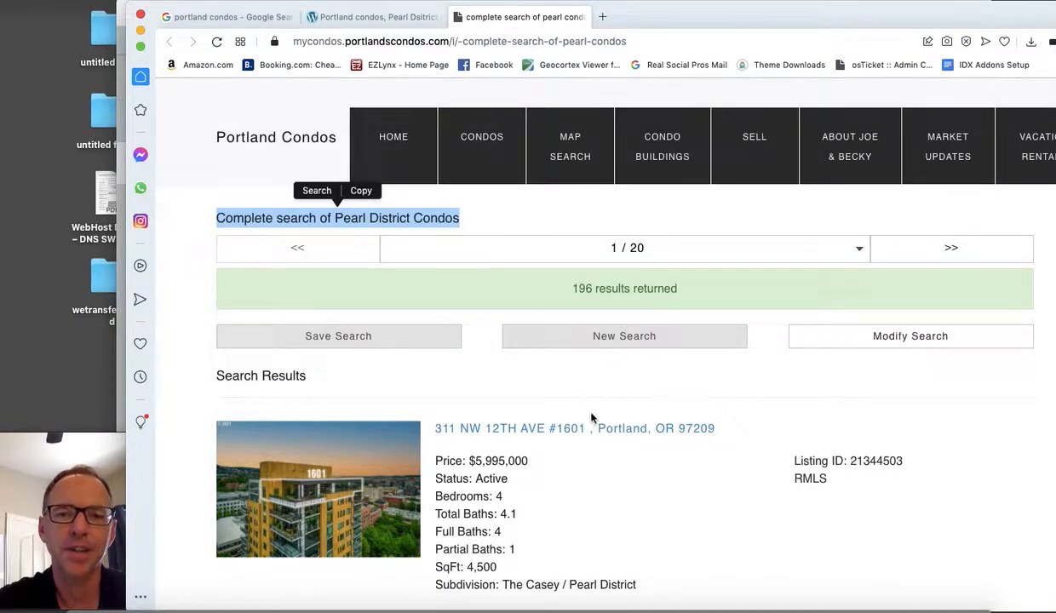
pyautogui.scroll(-3)
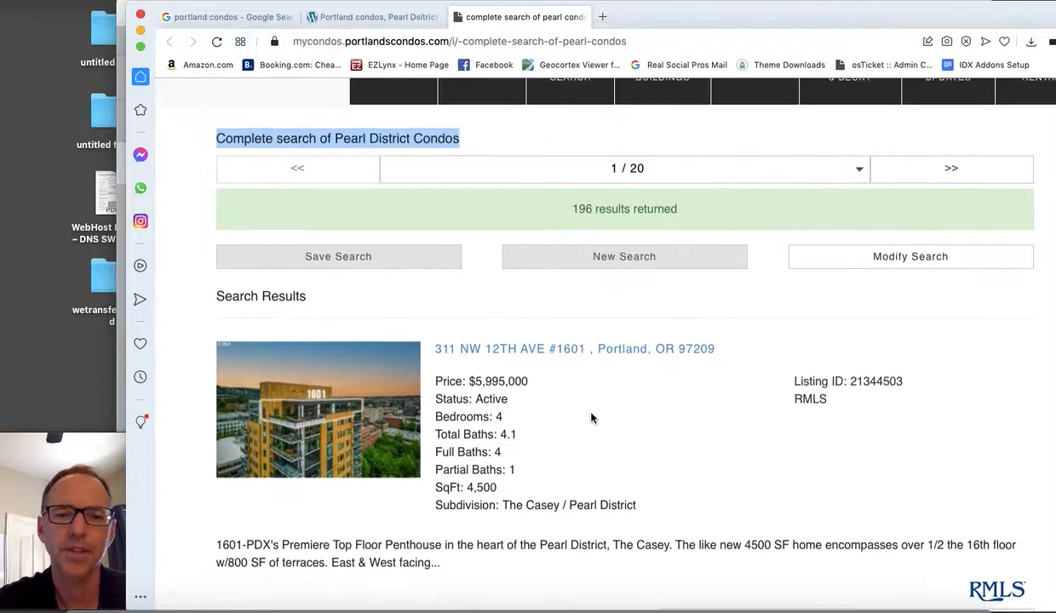
pyautogui.scroll(-3)
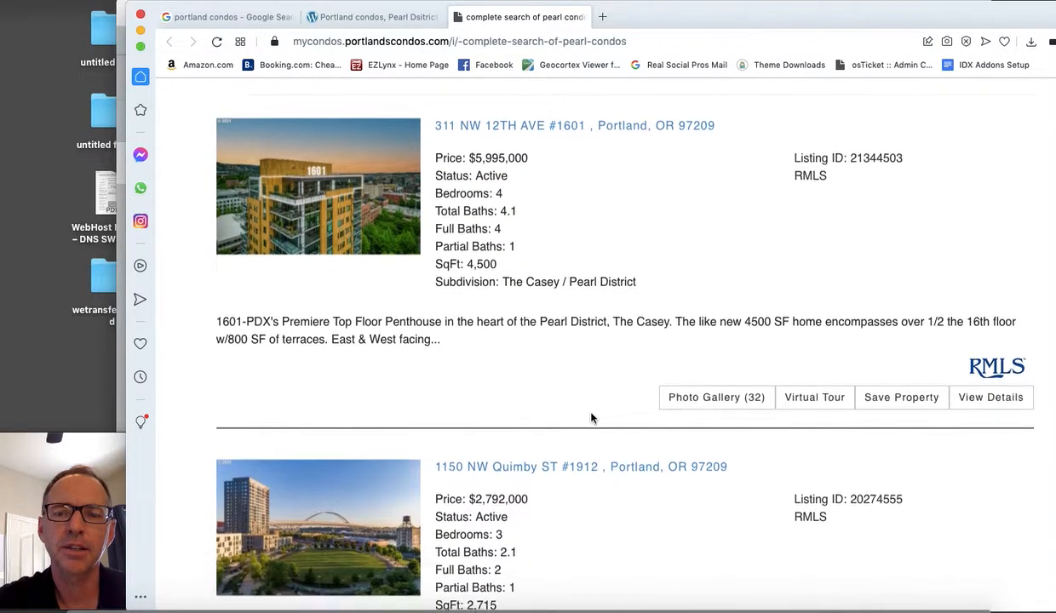
pyautogui.scroll(-3)
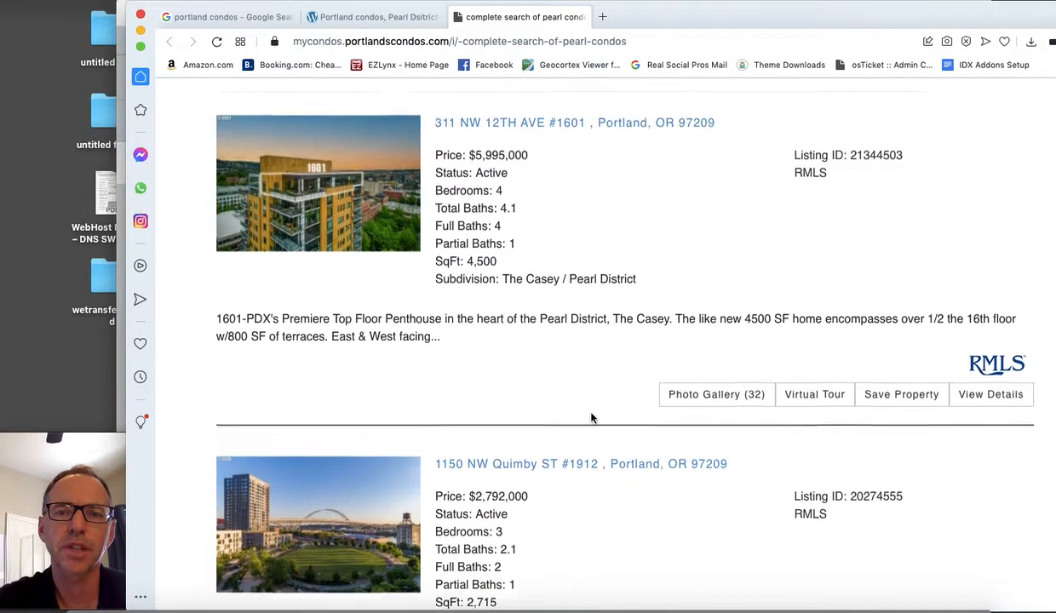
pyautogui.rightClick(515, 138)
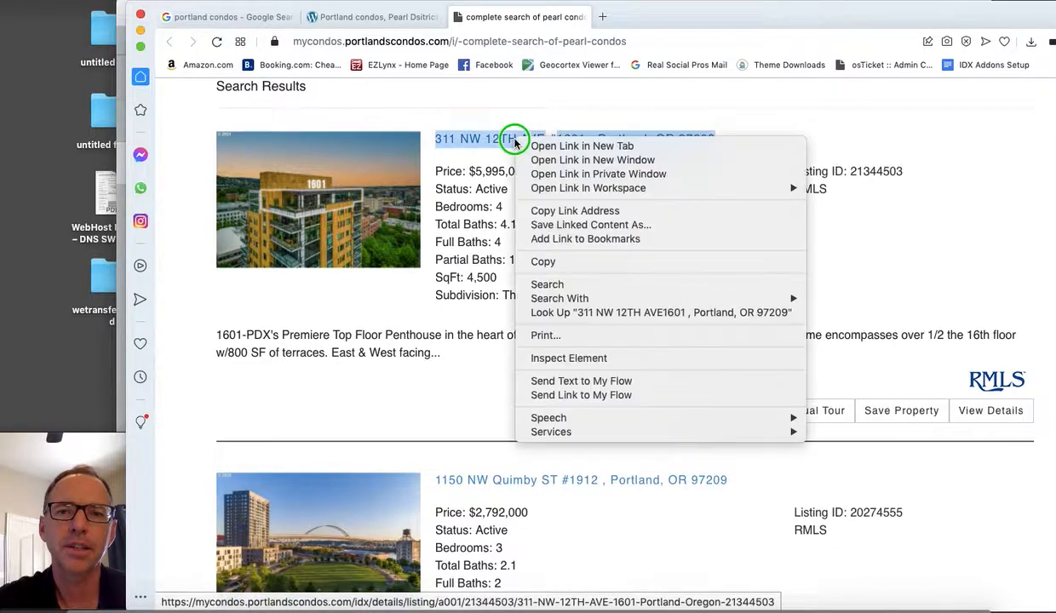
# - Open the 311 NW 12TH AVE #1601 listing in a new tab and scroll through its photos
pyautogui.click(582, 146)
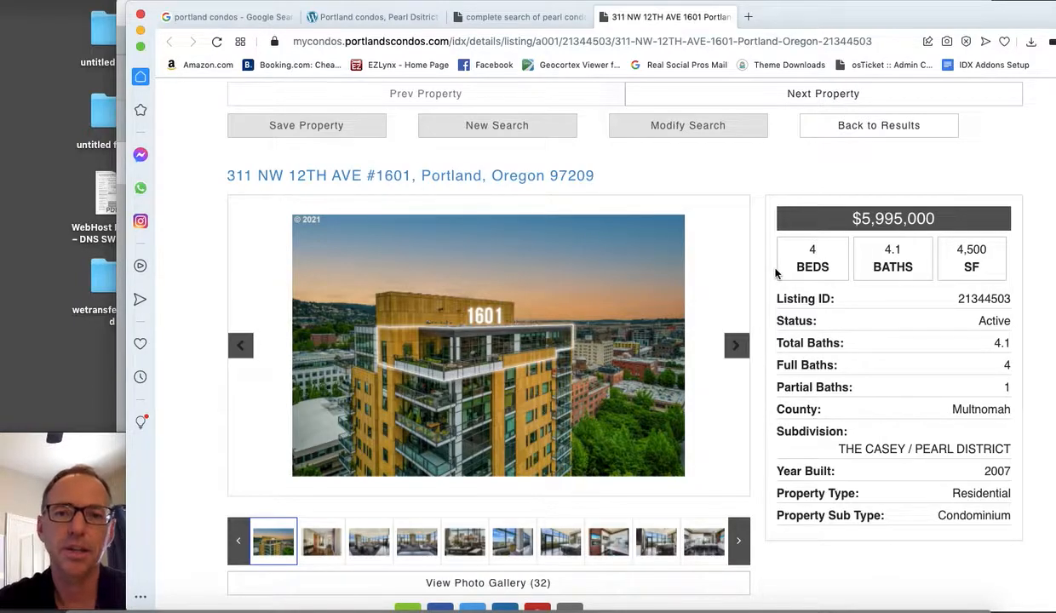
pyautogui.scroll(-3)
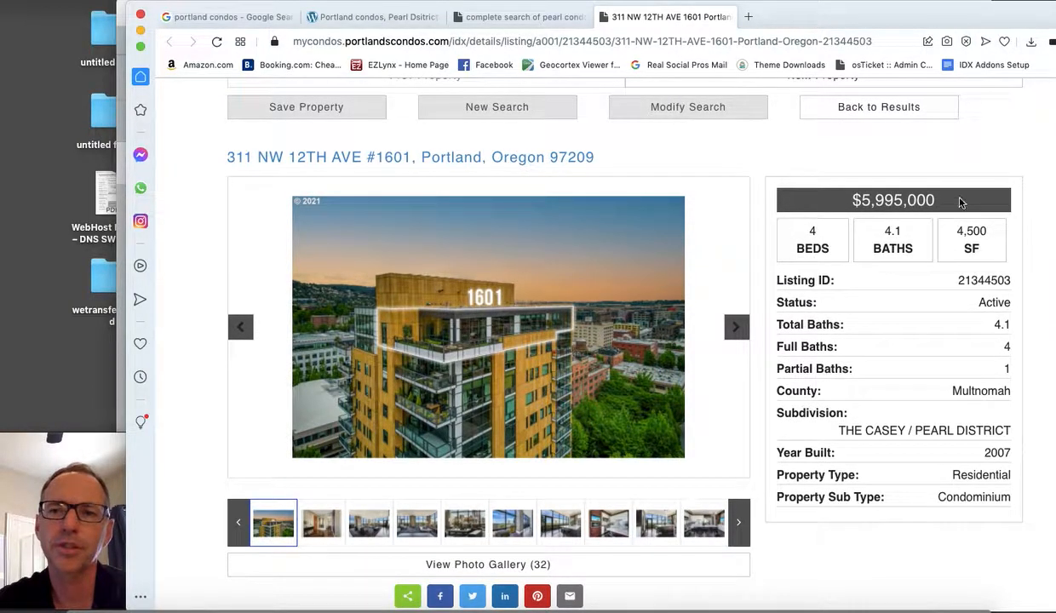
pyautogui.moveTo(944, 518)
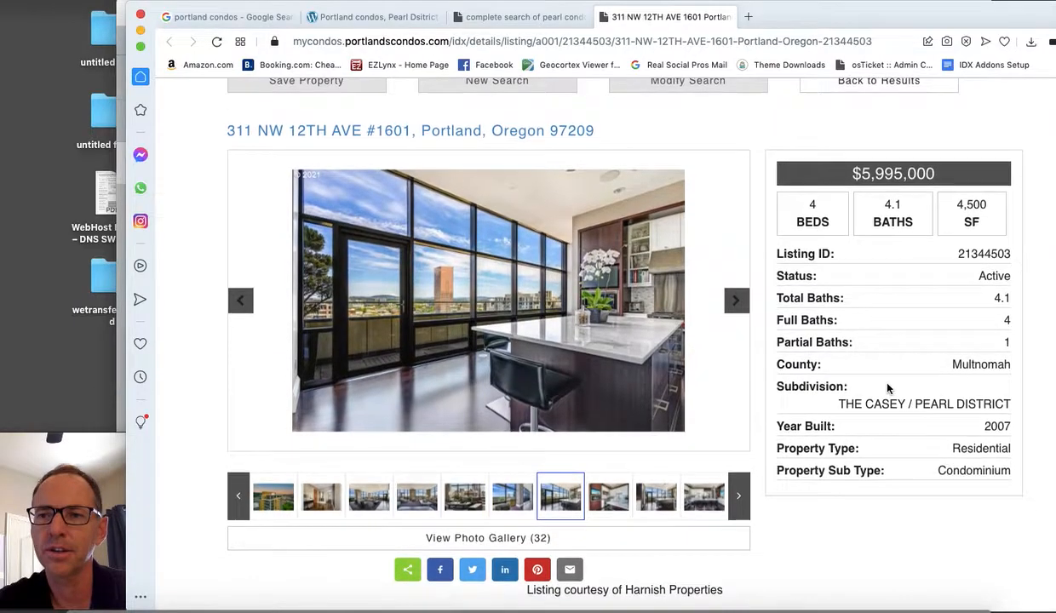
pyautogui.scroll(-3)
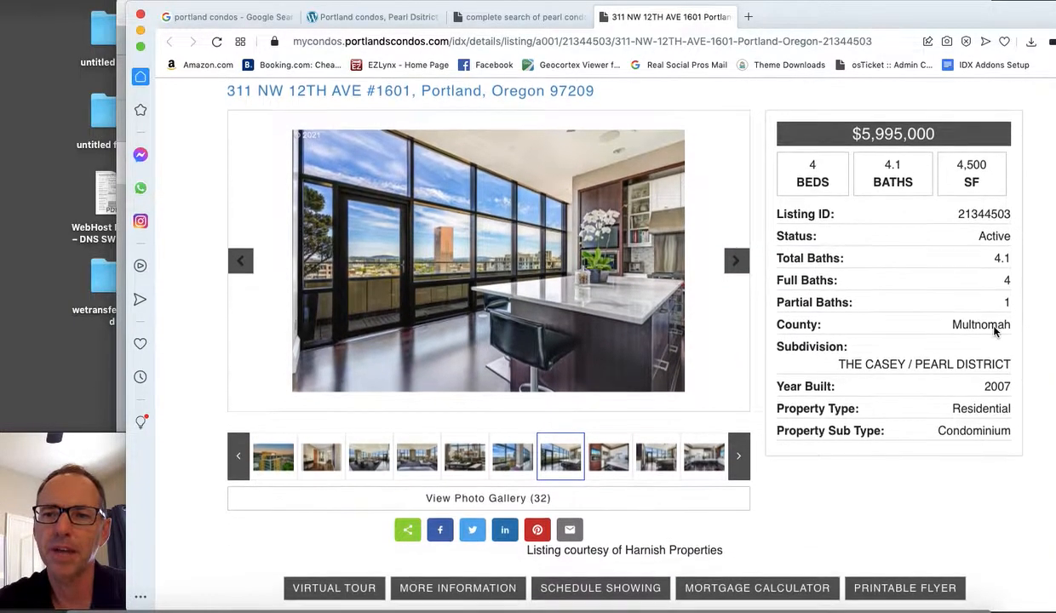
pyautogui.scroll(-3)
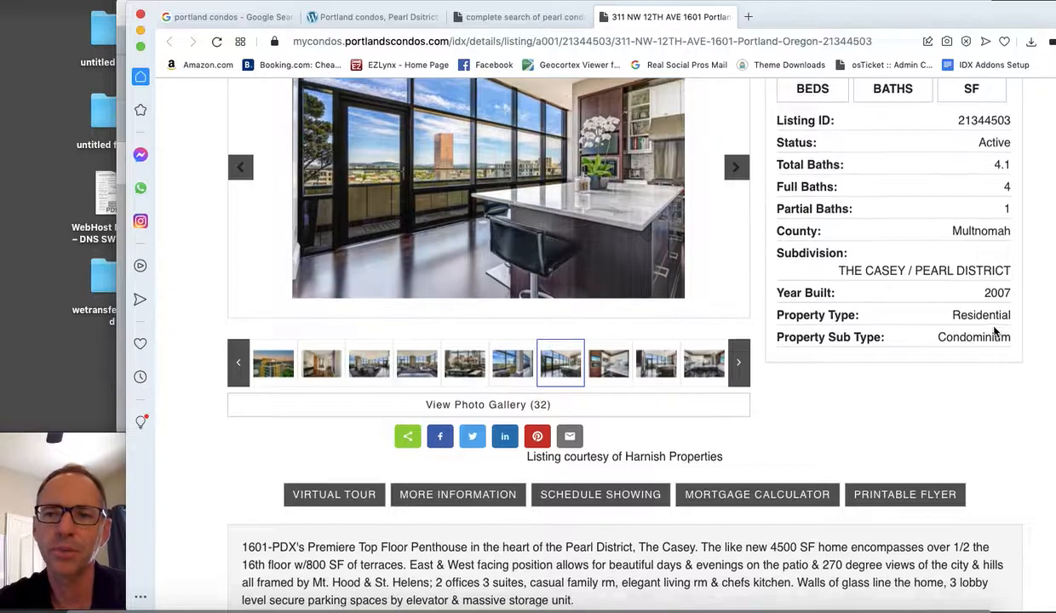
pyautogui.scroll(-3)
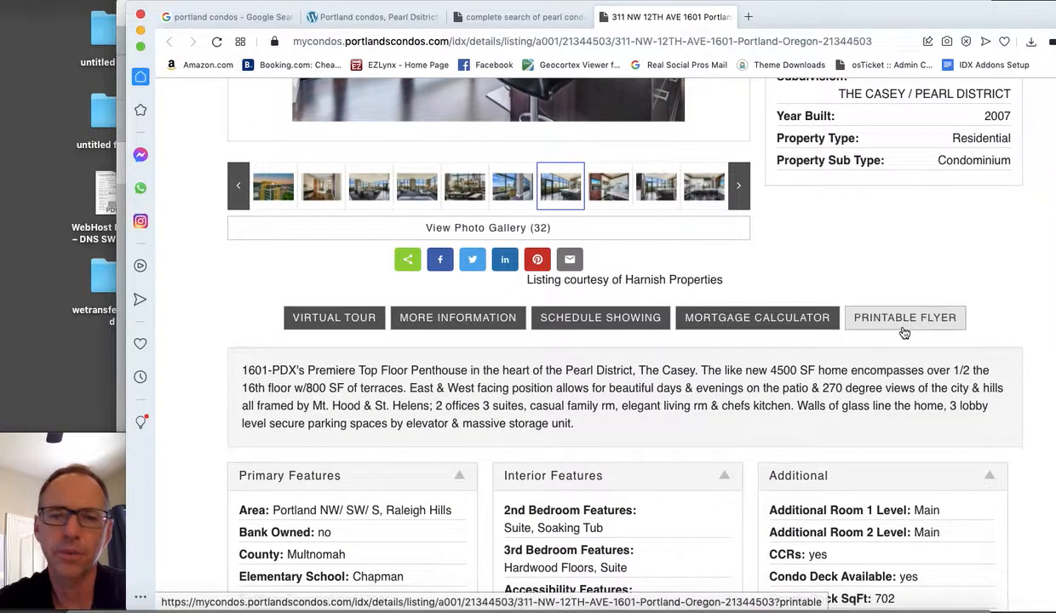
# - Review the listing's features and Financial Details sections
pyautogui.scroll(-3)
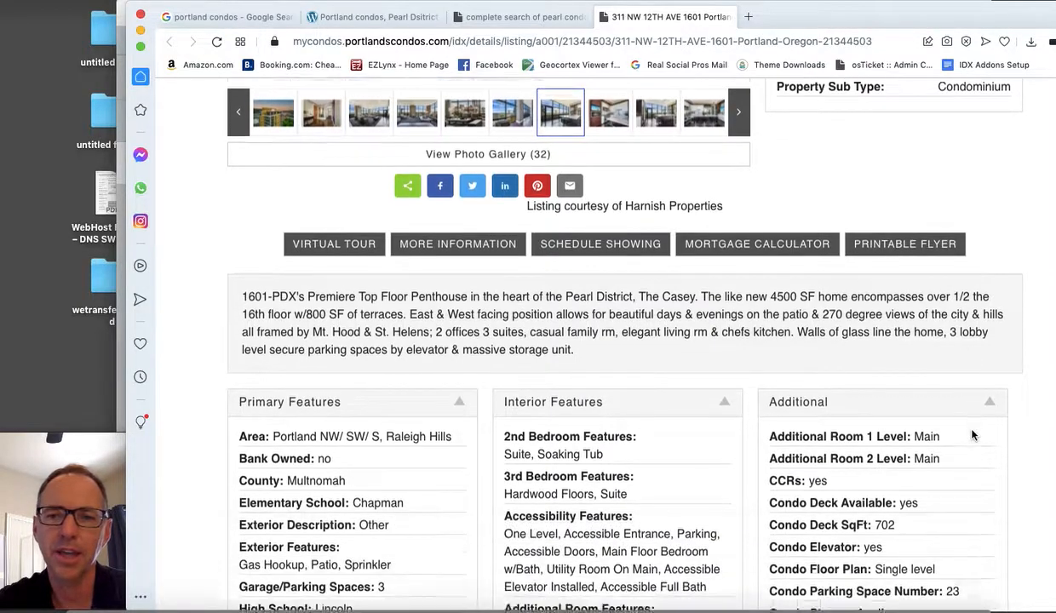
pyautogui.scroll(-3)
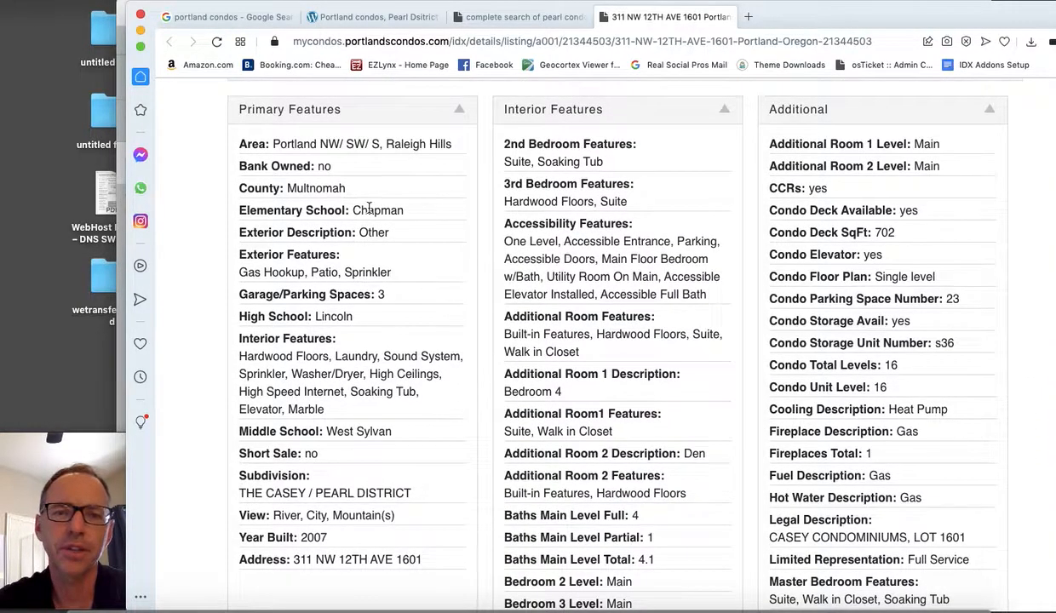
pyautogui.scroll(-3)
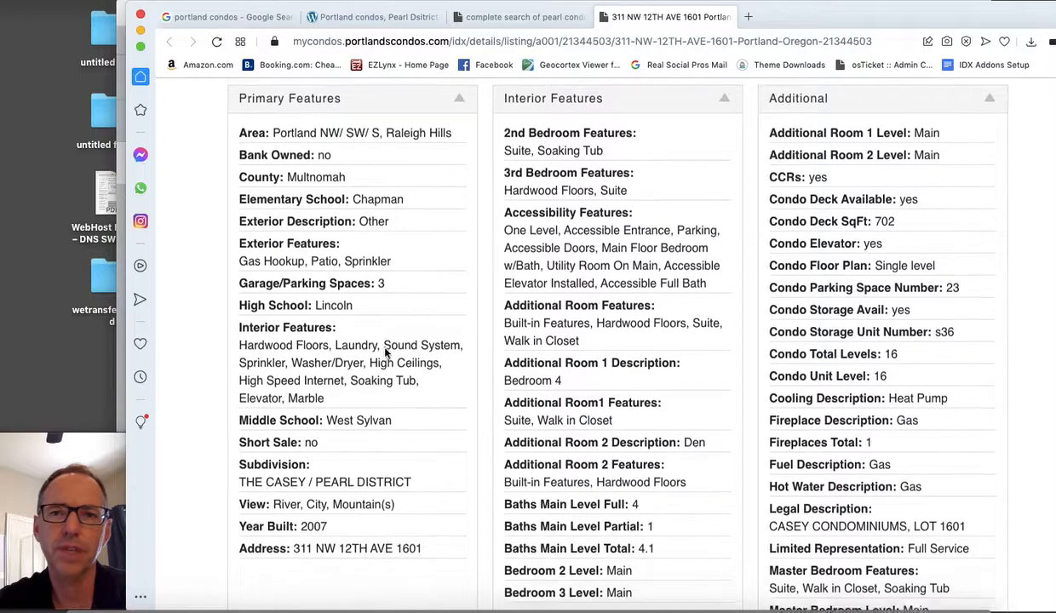
pyautogui.scroll(-3)
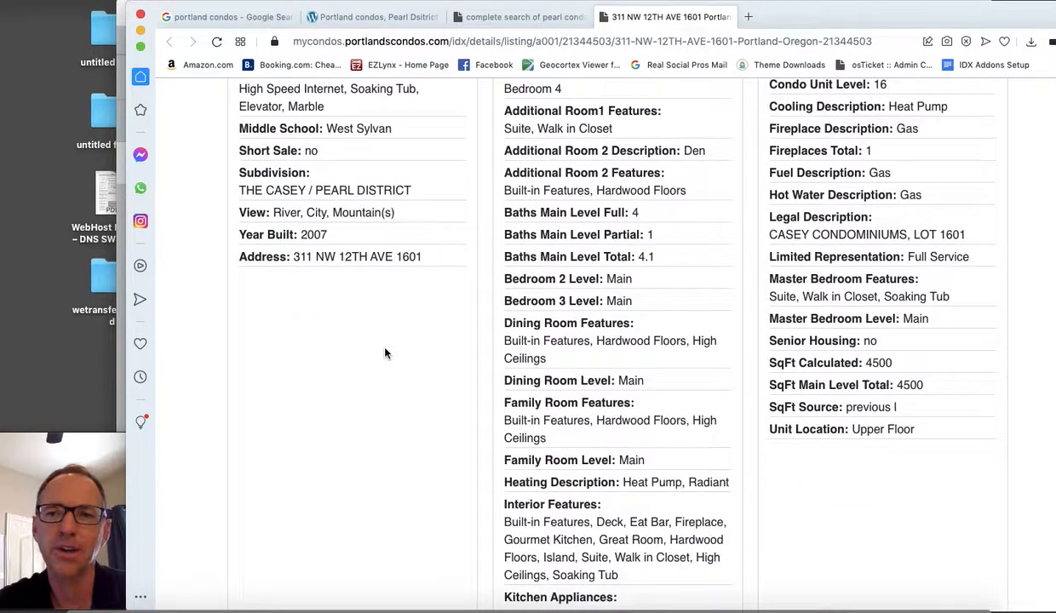
pyautogui.scroll(-3)
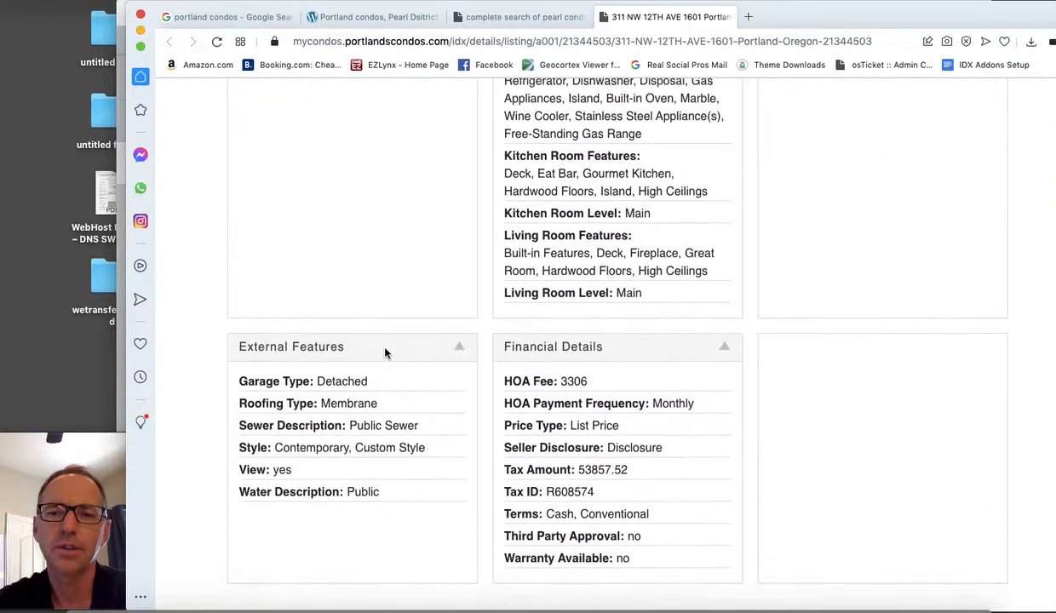
pyautogui.scroll(-3)
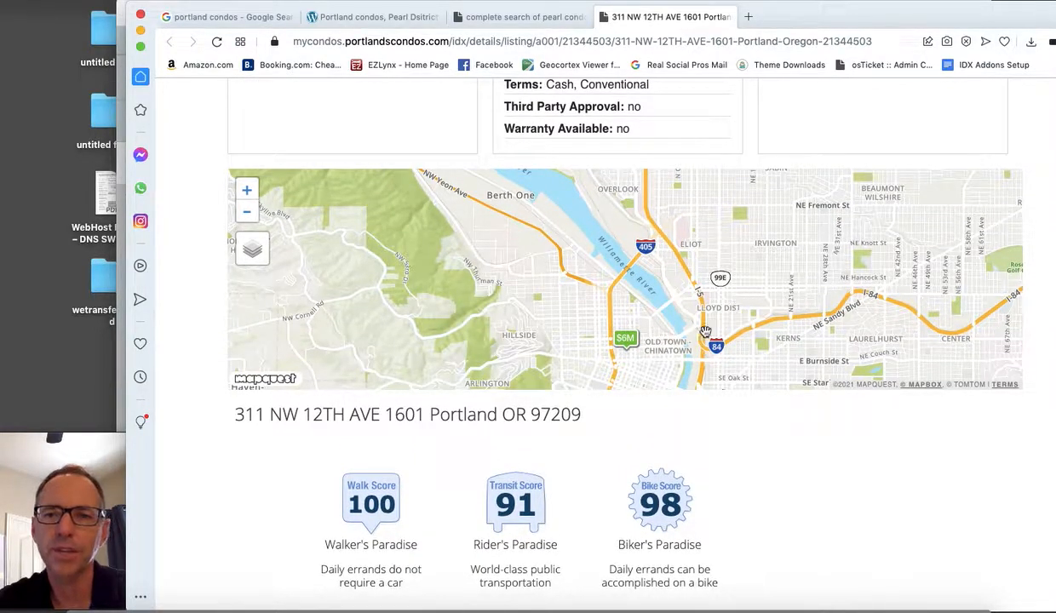
pyautogui.moveTo(688, 351)
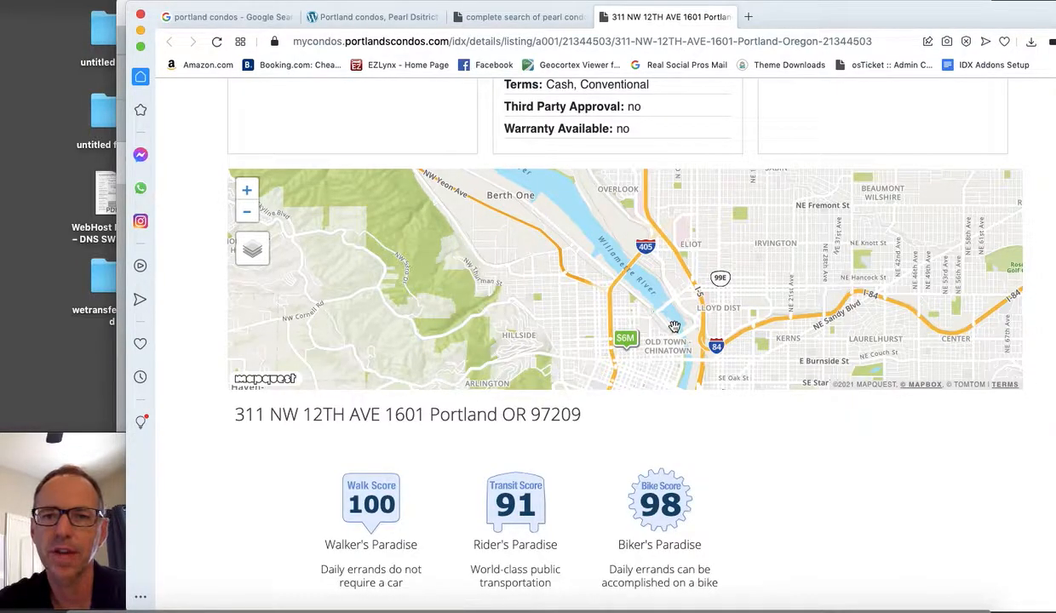
# - View the listing's map and Walk Score, then switch back to the Pearl District condos tab
pyautogui.scroll(-3)
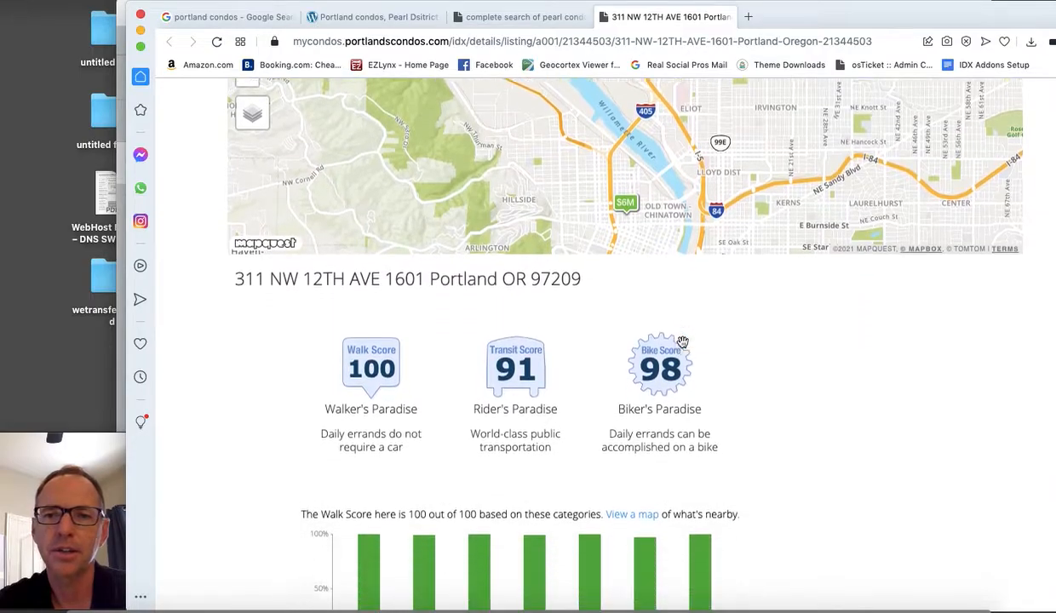
pyautogui.scroll(-3)
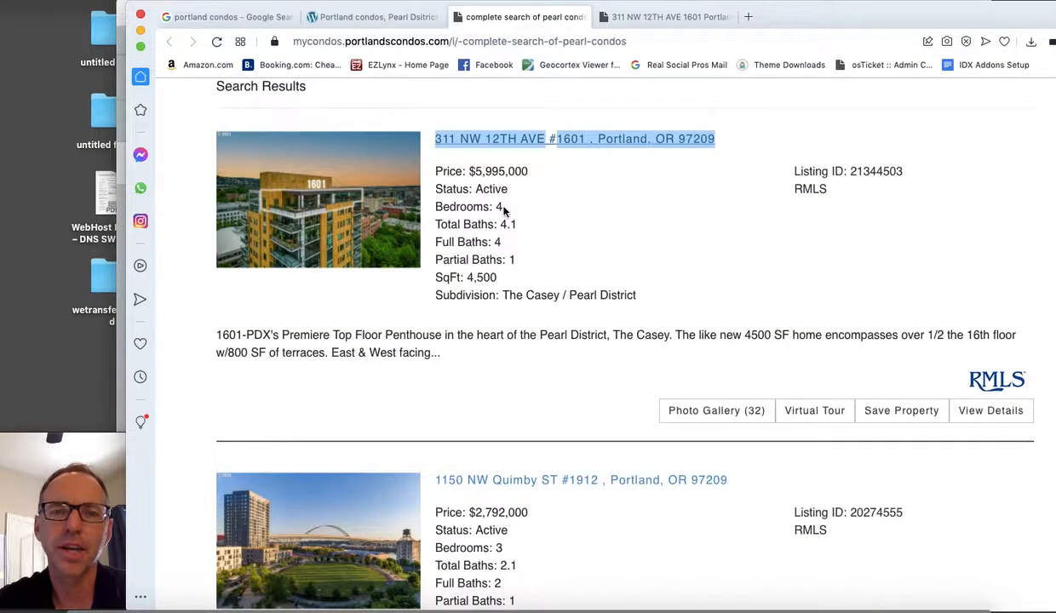
pyautogui.click(371, 17)
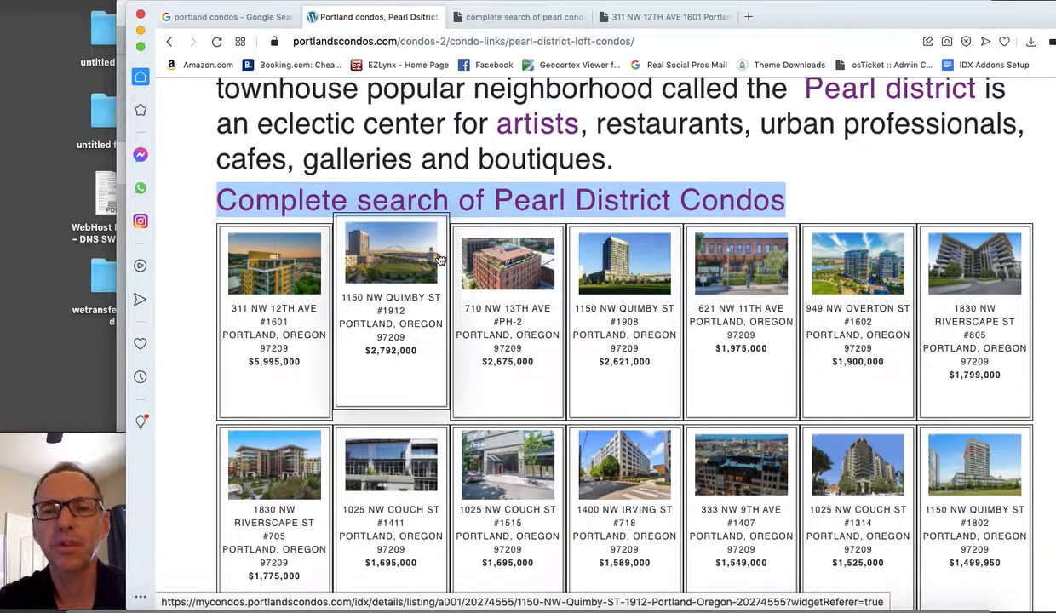
# - Switch to the Google tab showing the portland condos search results
pyautogui.scroll(3)
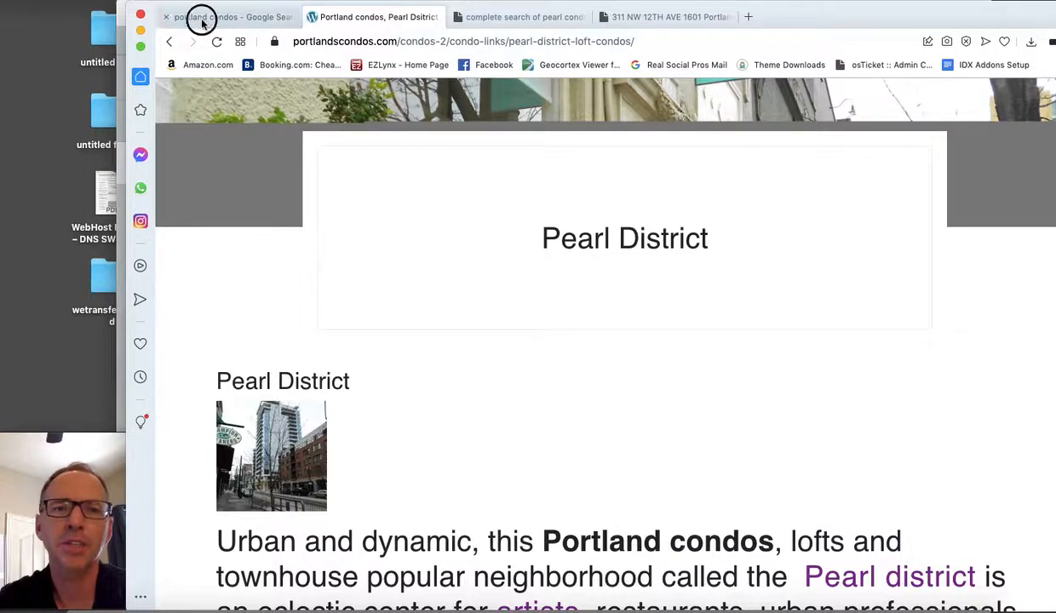
pyautogui.click(230, 17)
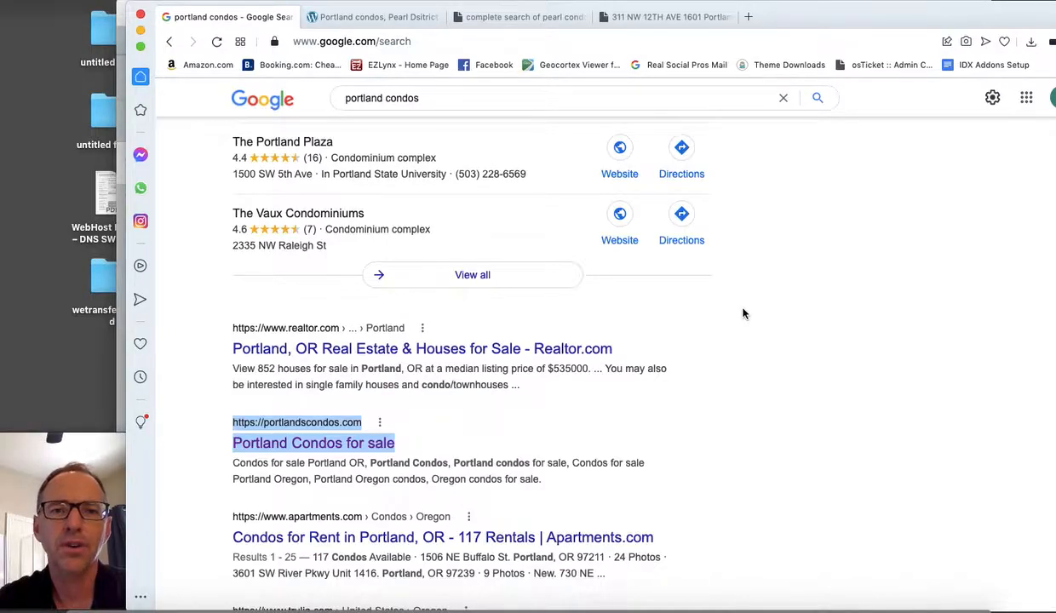
pyautogui.scroll(-3)
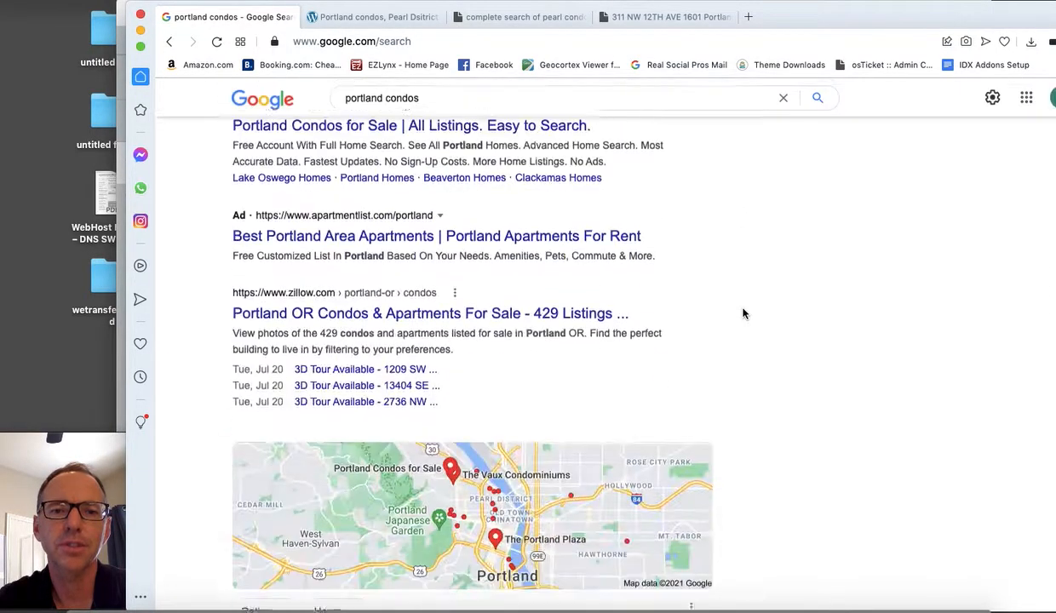
pyautogui.scroll(-3)
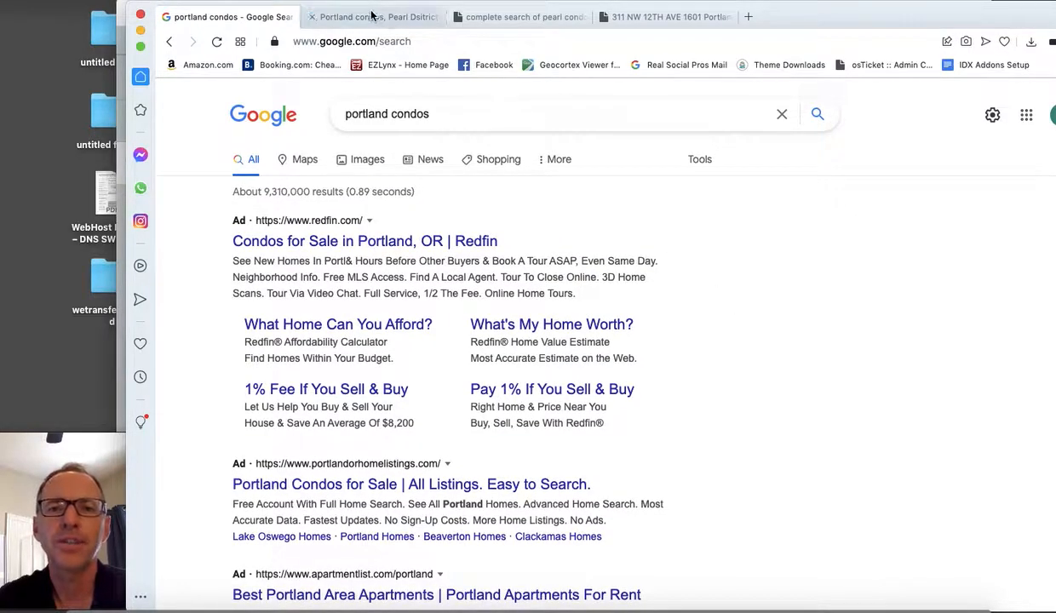
# - Switch back to the portlandcondos.com Pearl District tab
pyautogui.click(375, 17)
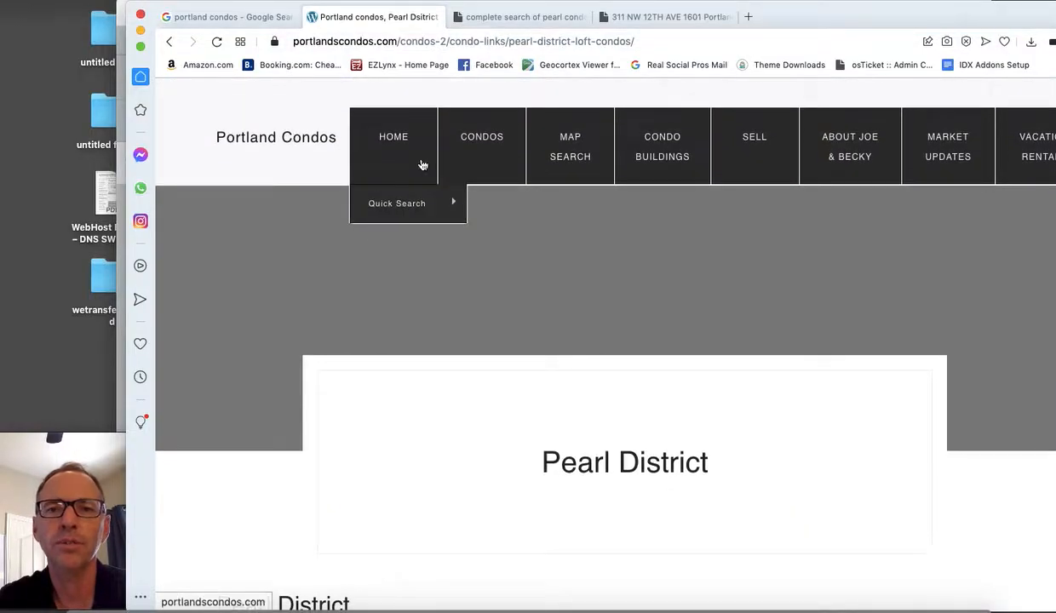
pyautogui.moveTo(327, 153)
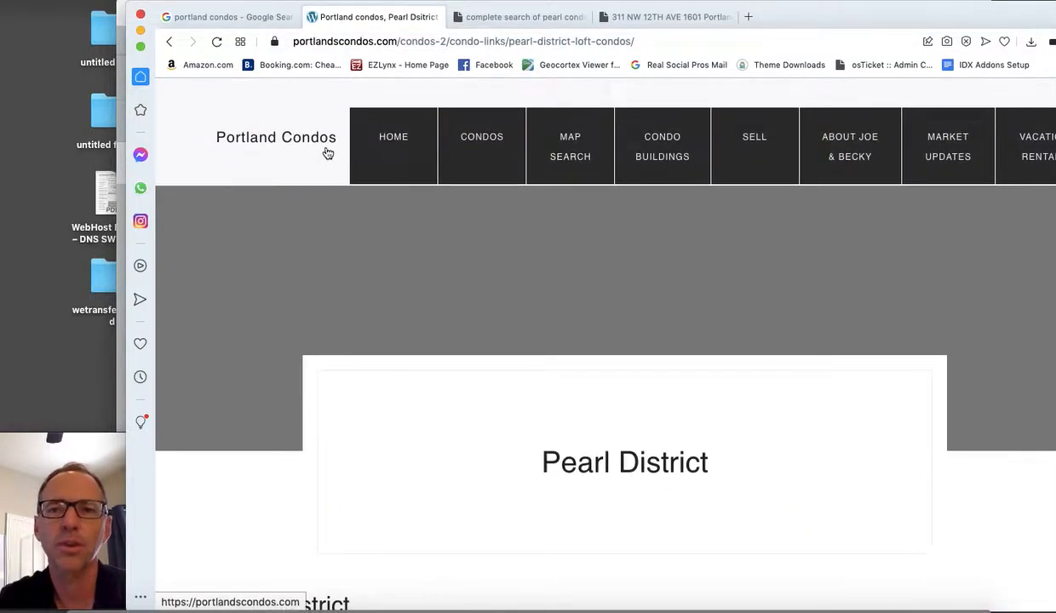
pyautogui.moveTo(327, 153)
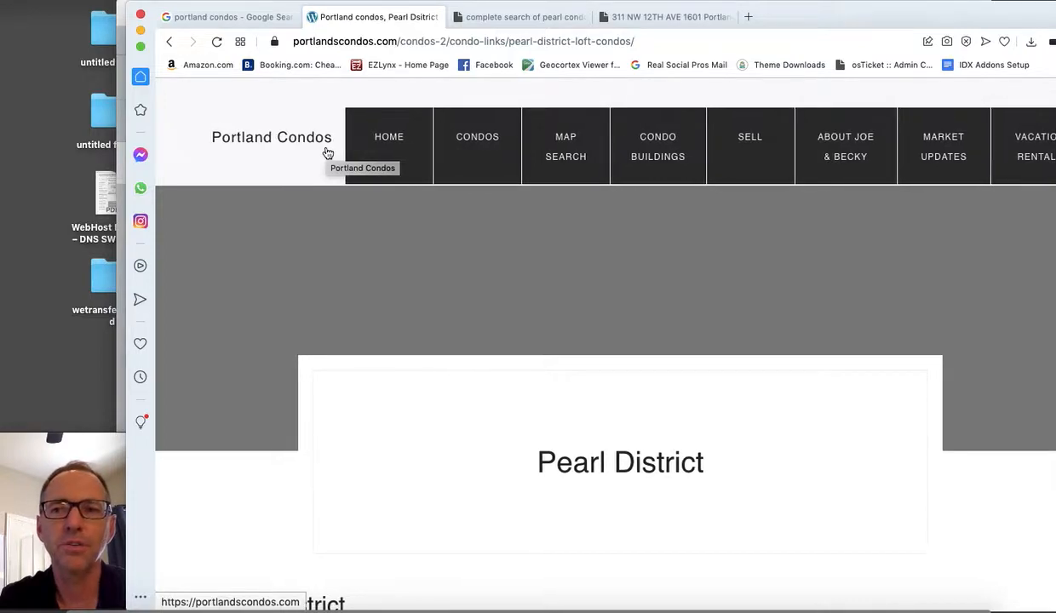
pyautogui.moveTo(393, 136)
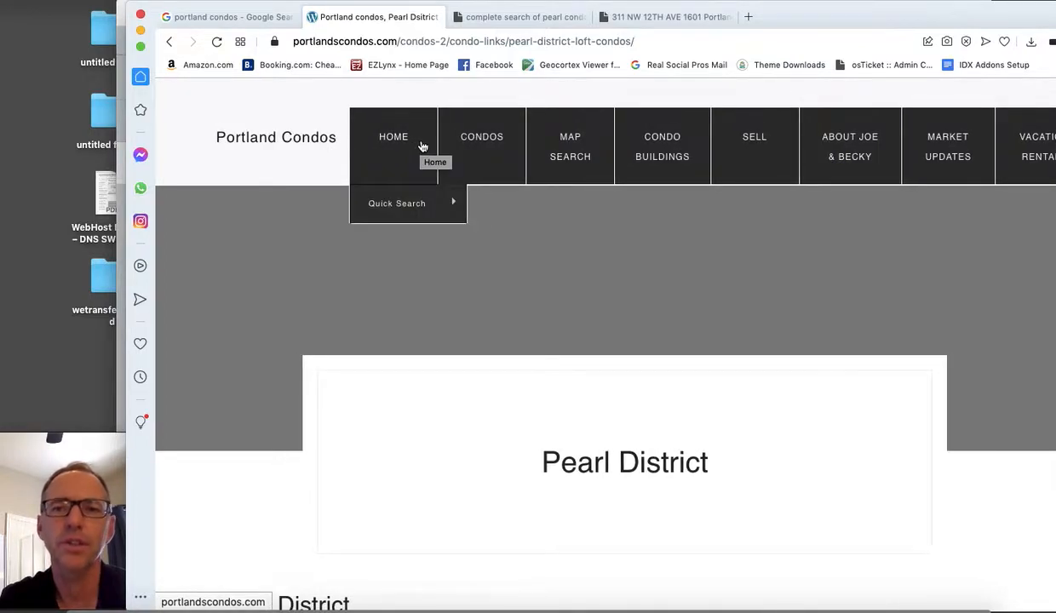
pyautogui.moveTo(662, 147)
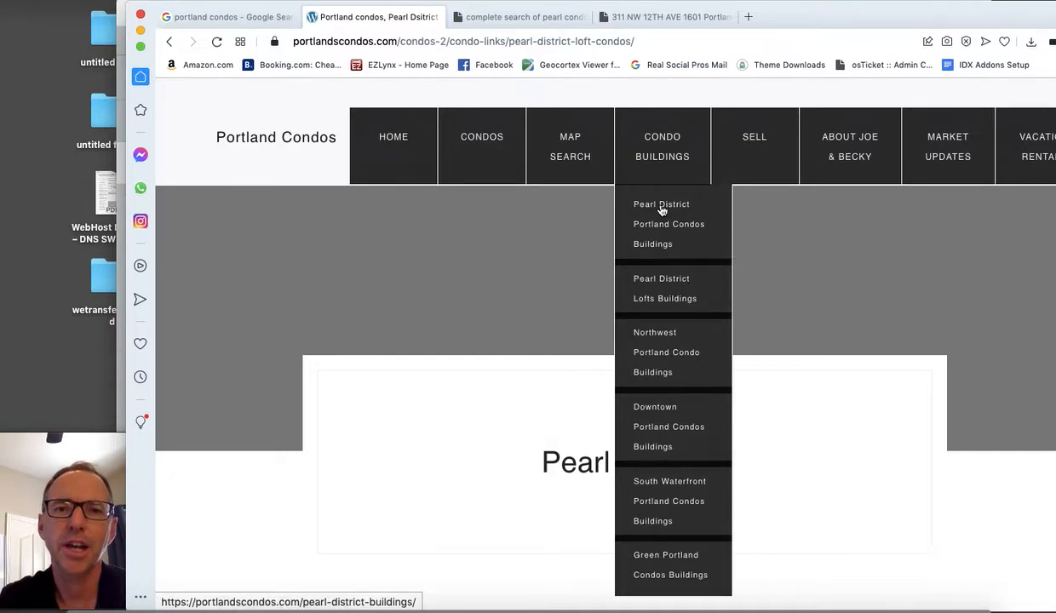
pyautogui.moveTo(661, 204)
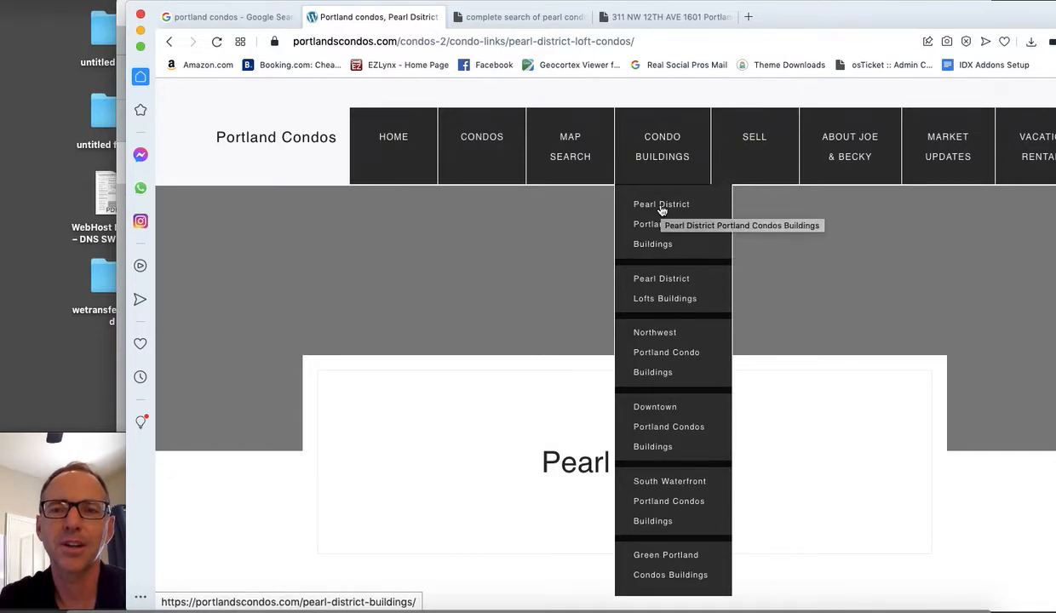